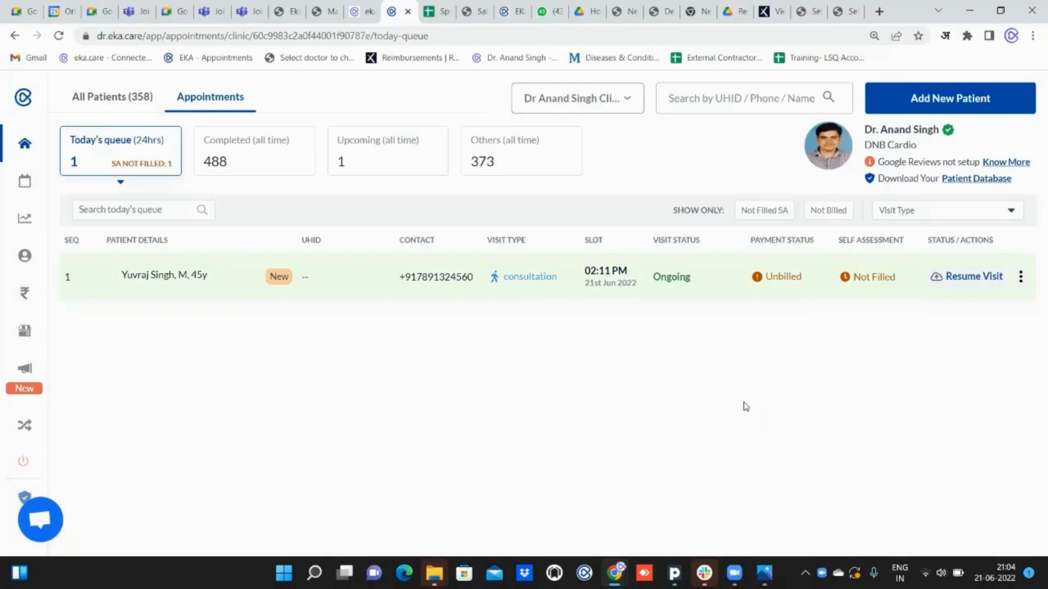
{"action": "mouse_move", "coordinate": [895, 319]}
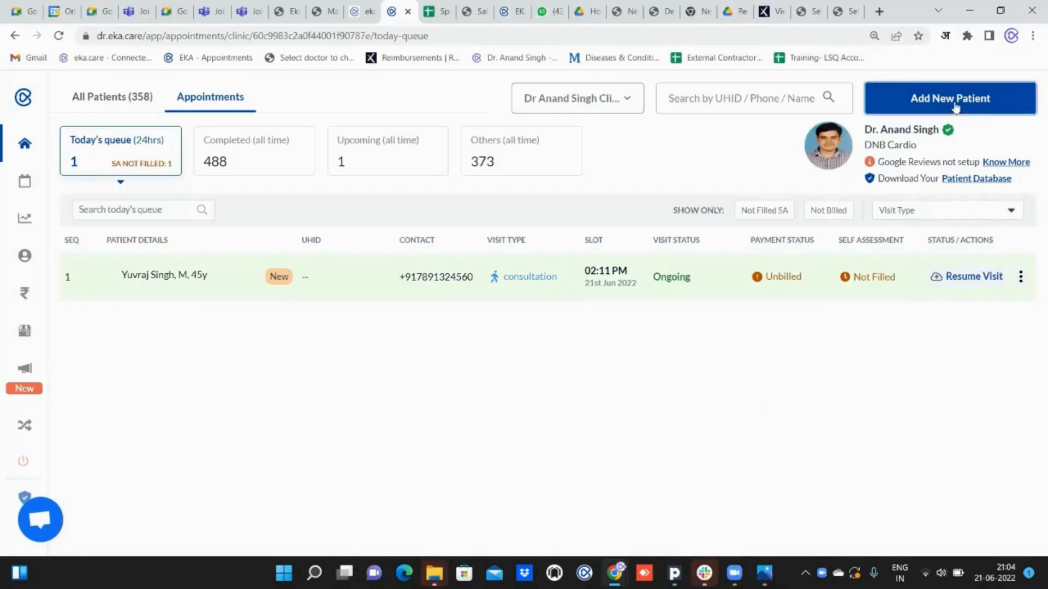
{"action": "left_click", "coordinate": [949, 99]}
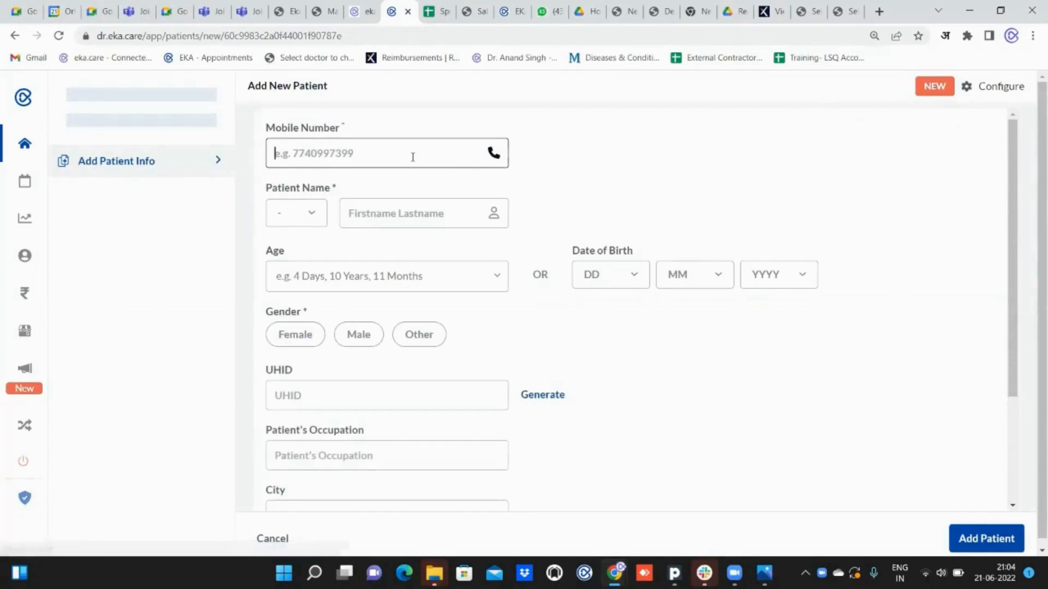
{"action": "type", "text": "1001000100"}
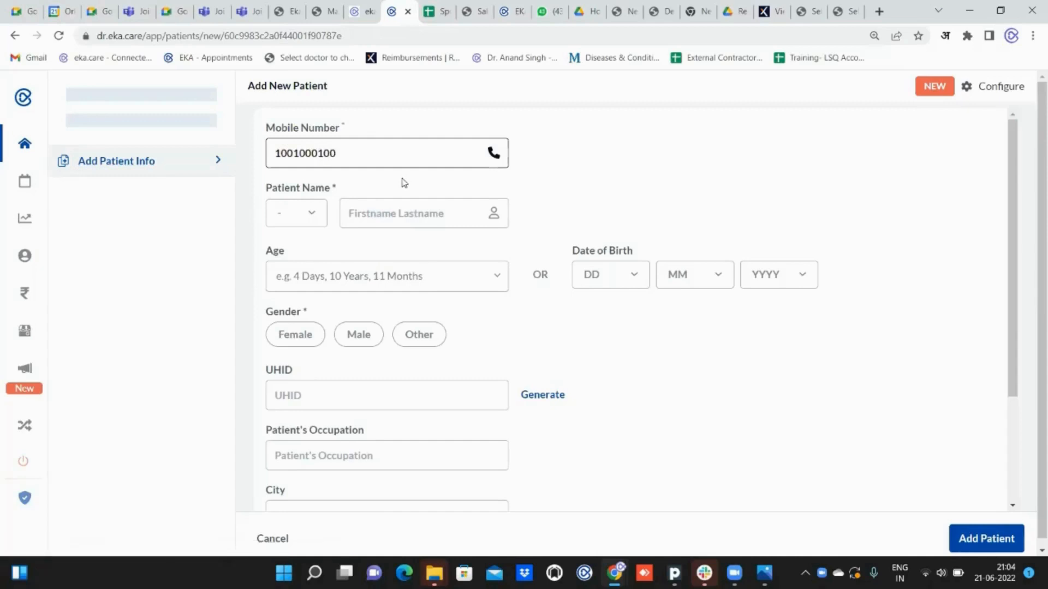
{"action": "left_click", "coordinate": [424, 214]}
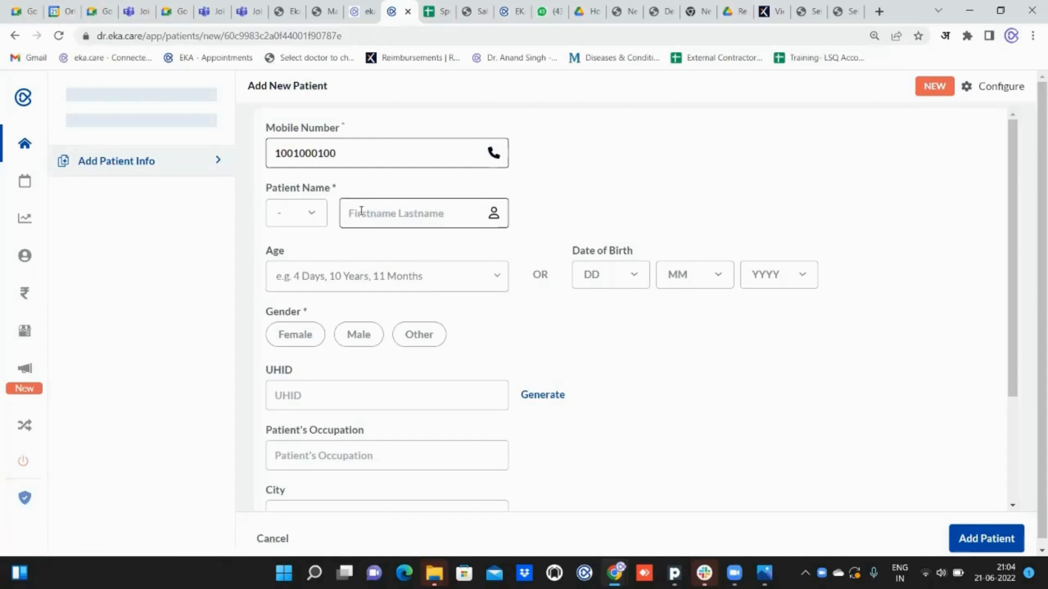
{"action": "type", "text": "Sachin"}
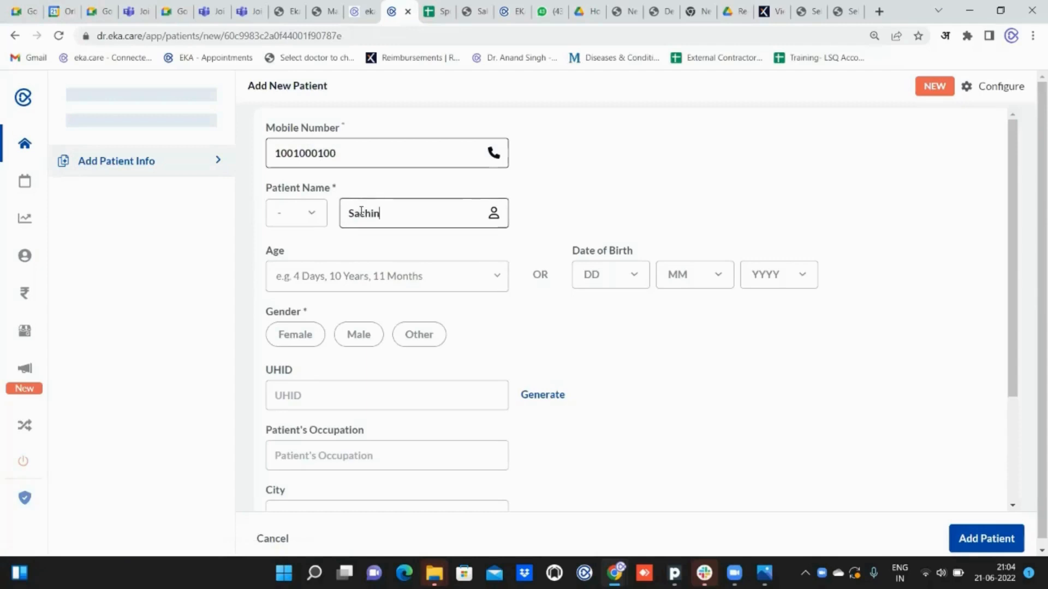
{"action": "left_click", "coordinate": [295, 213]}
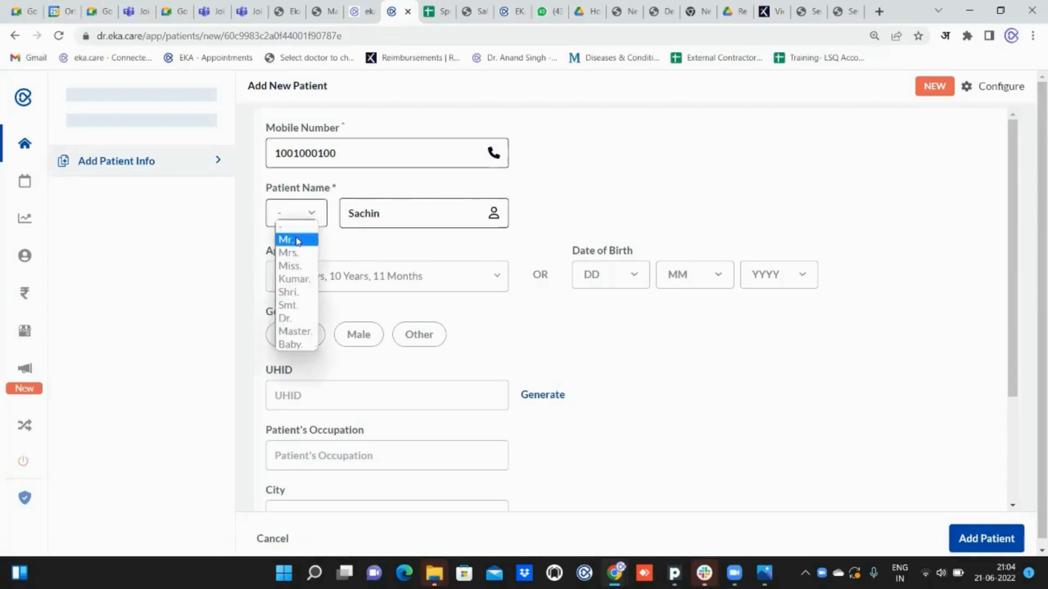
{"action": "left_click", "coordinate": [287, 240]}
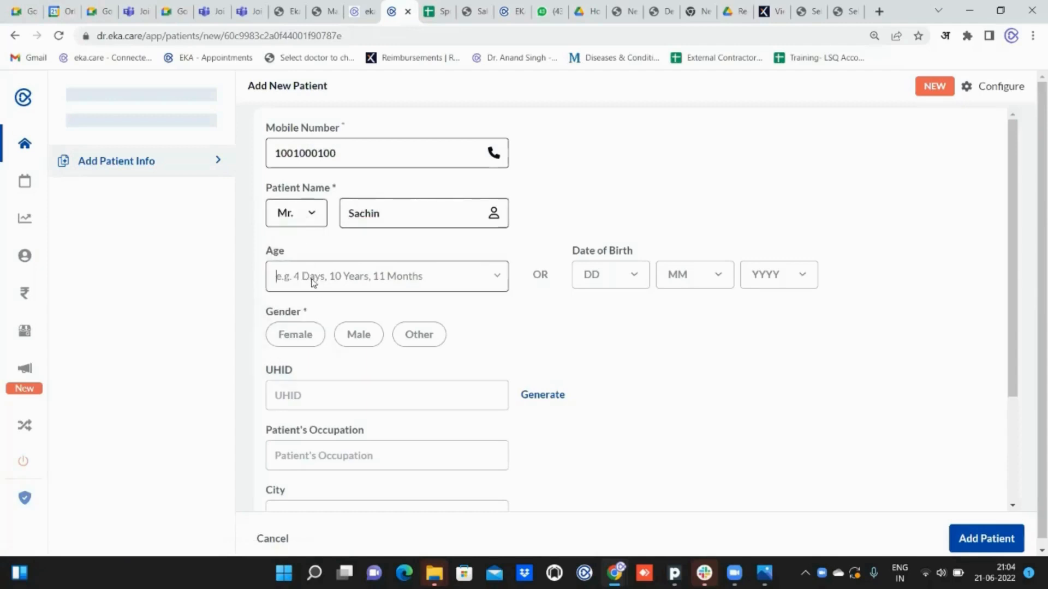
{"action": "type", "text": "45 Years"}
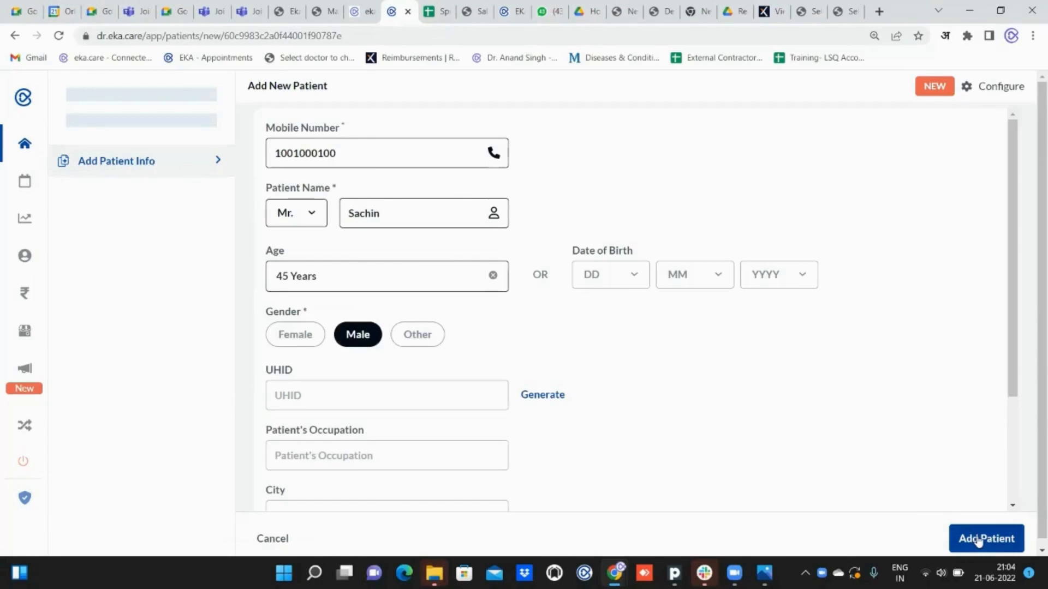
- Add Sachin as a patient and choose Add to Queue in the action dialog
{"action": "left_click", "coordinate": [985, 539]}
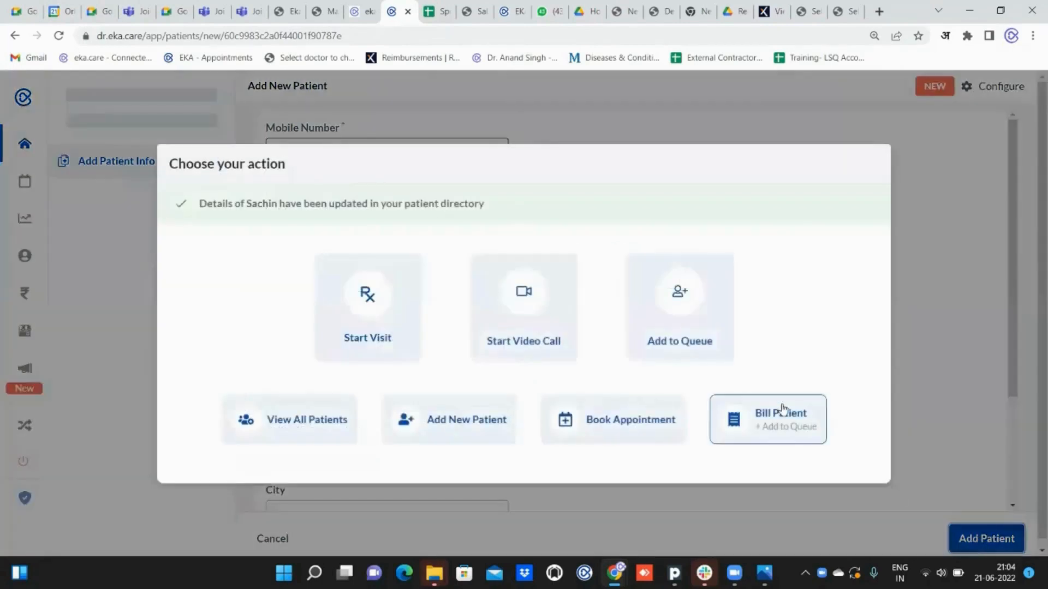
{"action": "mouse_move", "coordinate": [679, 329]}
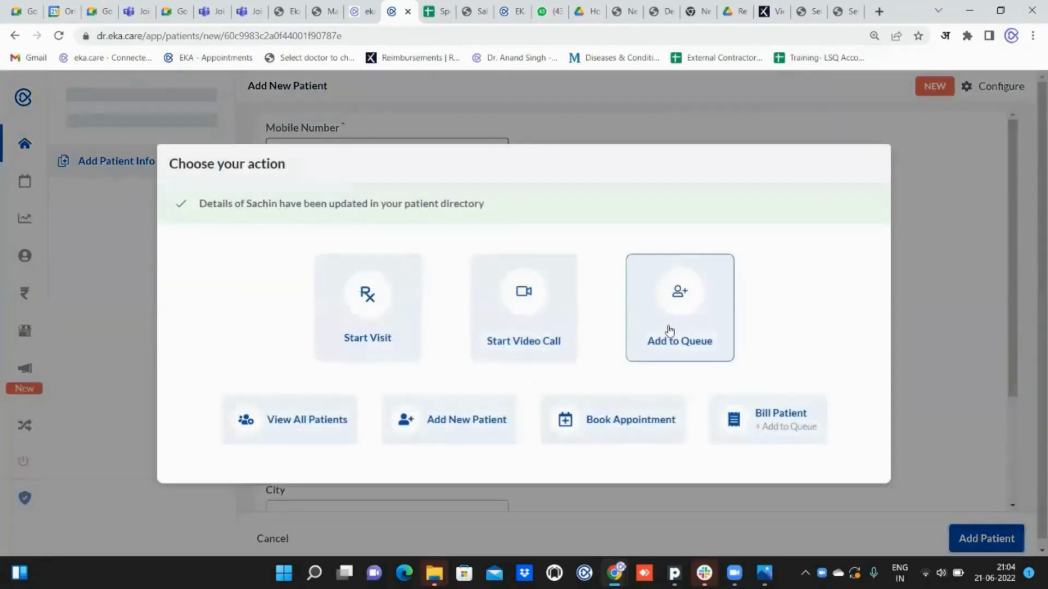
{"action": "left_click", "coordinate": [679, 308]}
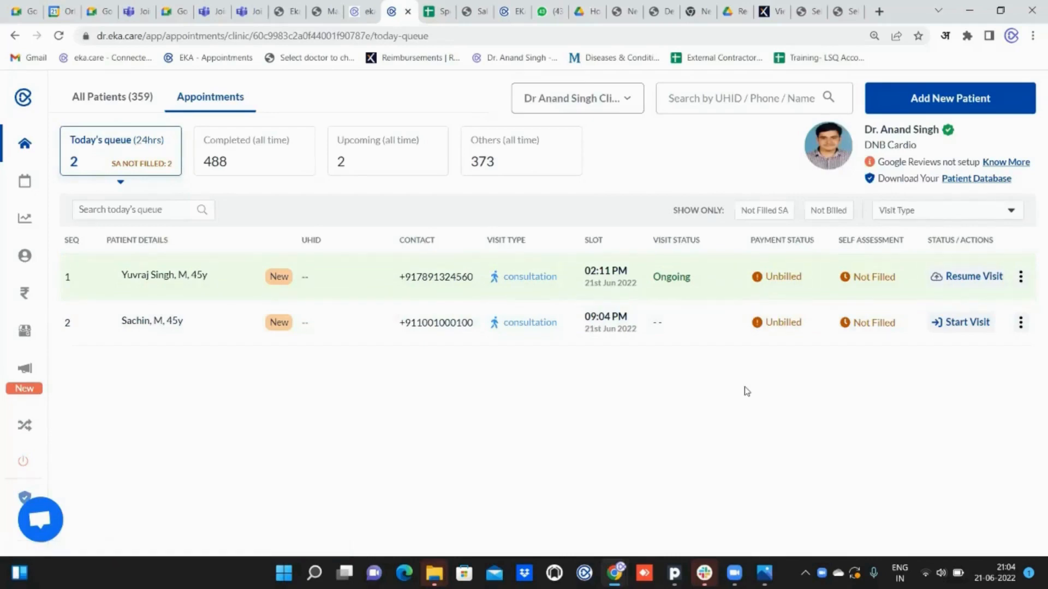
{"action": "mouse_move", "coordinate": [969, 341]}
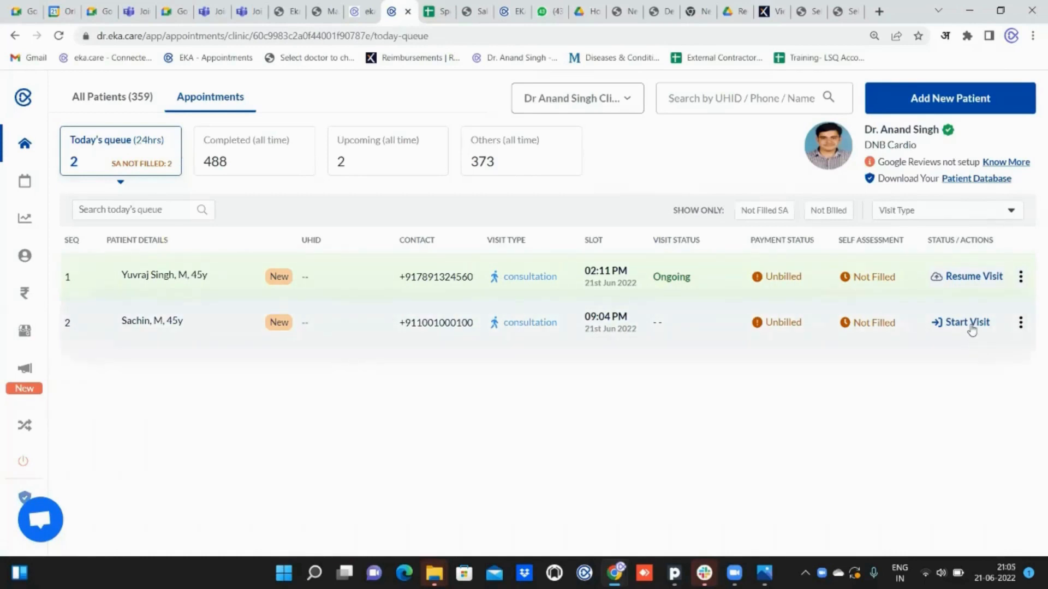
- Start the visit from Sachin's row in Today's queue
{"action": "left_click", "coordinate": [964, 322]}
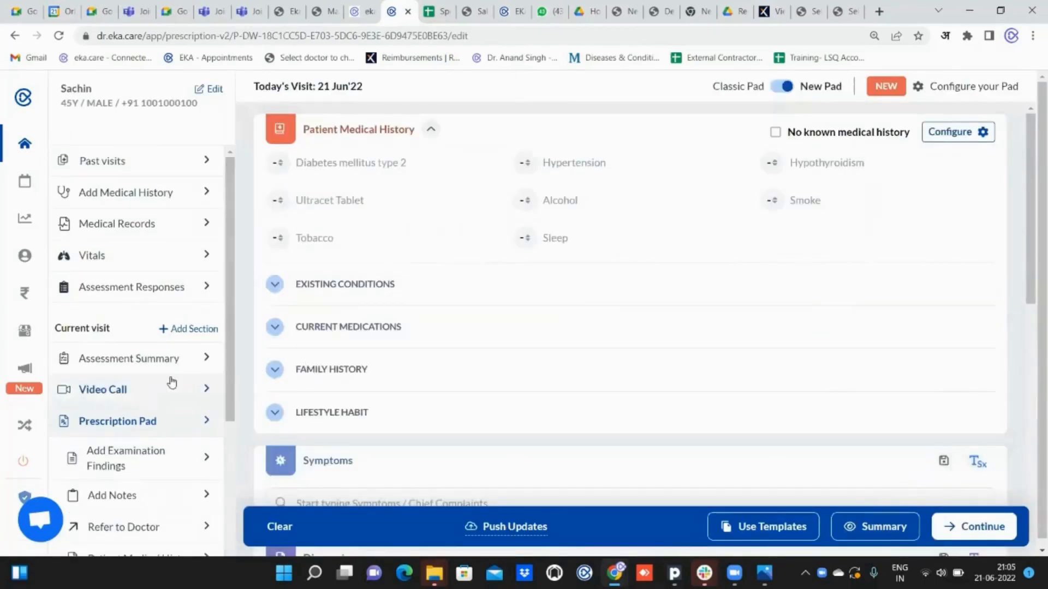
{"action": "mouse_move", "coordinate": [84, 331]}
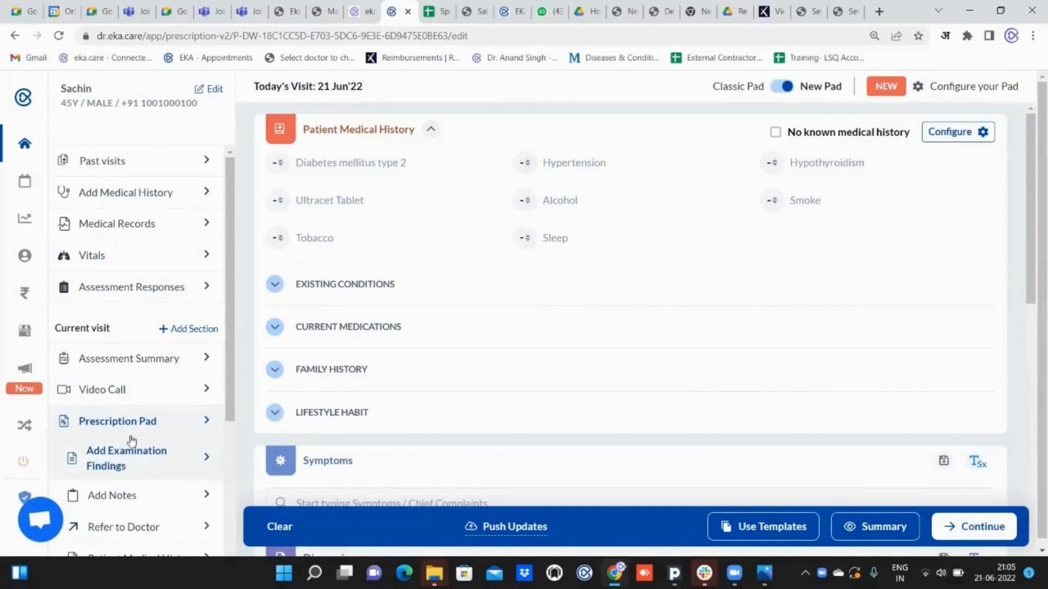
{"action": "mouse_move", "coordinate": [128, 476]}
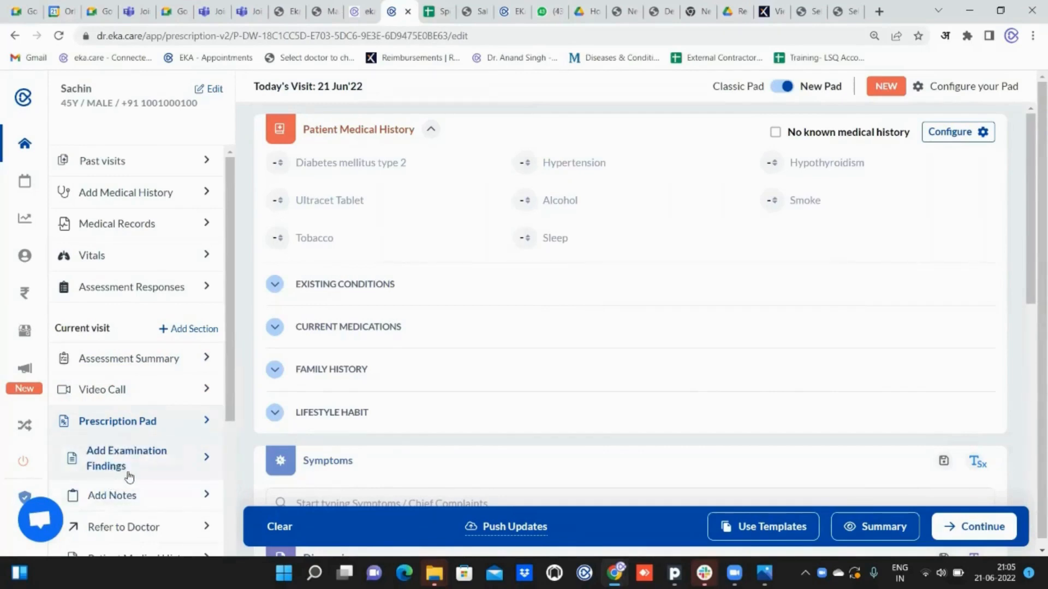
{"action": "mouse_move", "coordinate": [136, 474]}
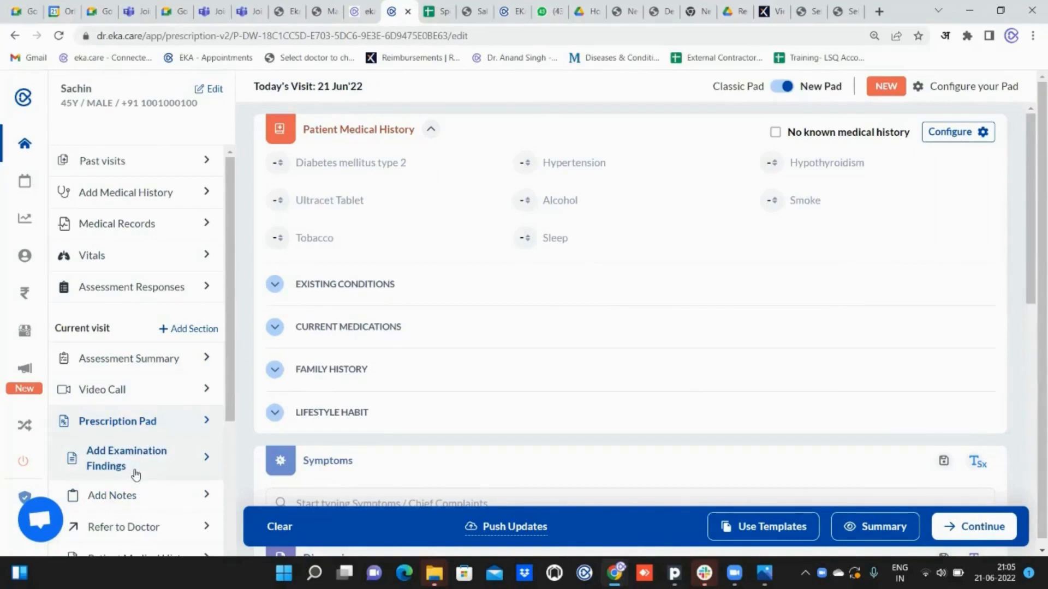
{"action": "mouse_move", "coordinate": [693, 304]}
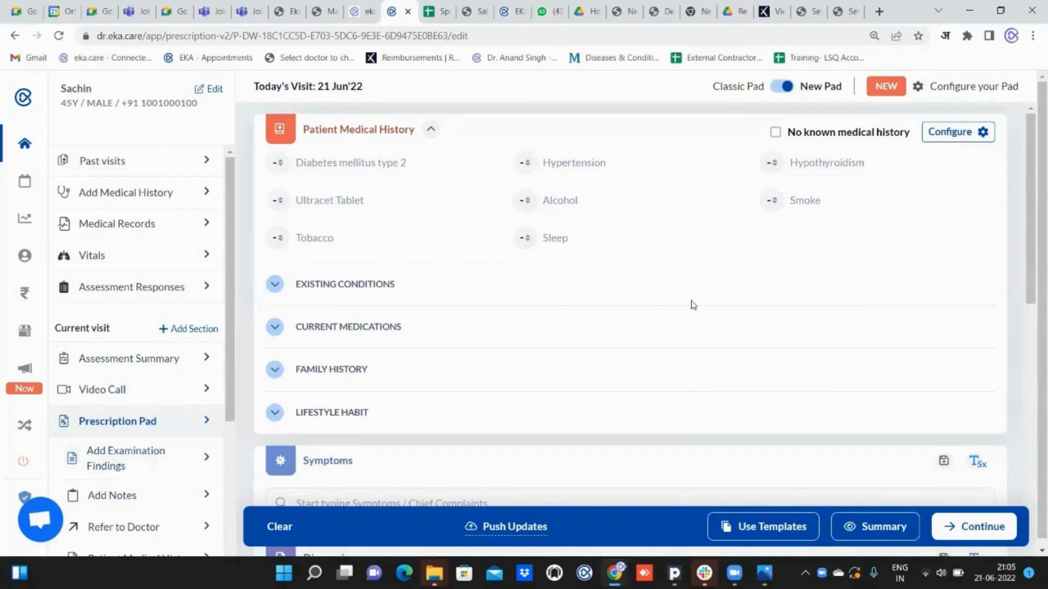
{"action": "mouse_move", "coordinate": [898, 172]}
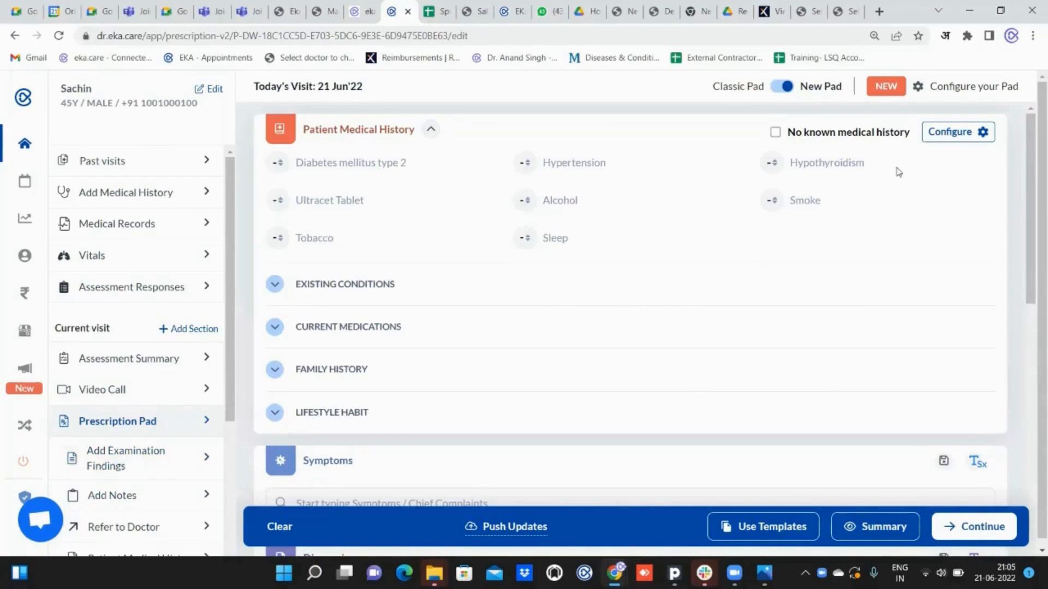
{"action": "mouse_move", "coordinate": [919, 86]}
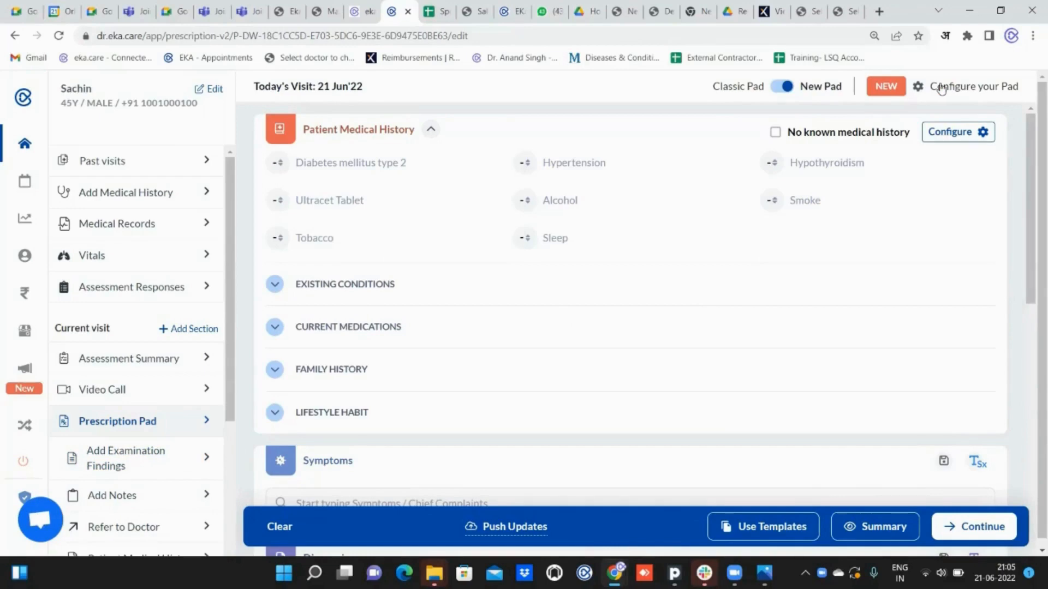
- Mark Vitals as shown in the pad layout, keep it second in order, and save
{"action": "left_click", "coordinate": [974, 87]}
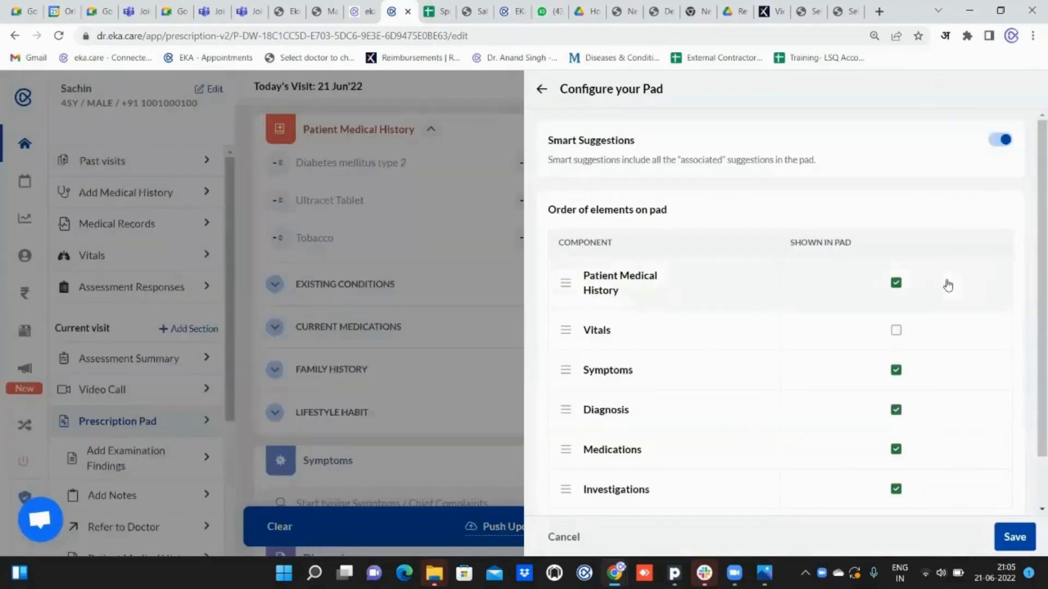
{"action": "left_click", "coordinate": [896, 330]}
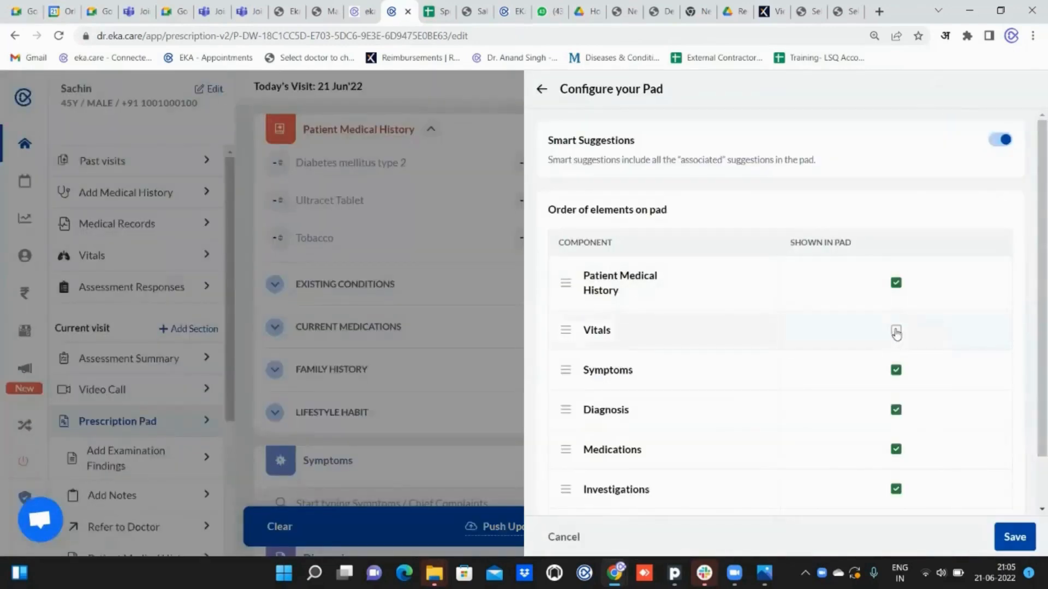
{"action": "left_click", "coordinate": [896, 332]}
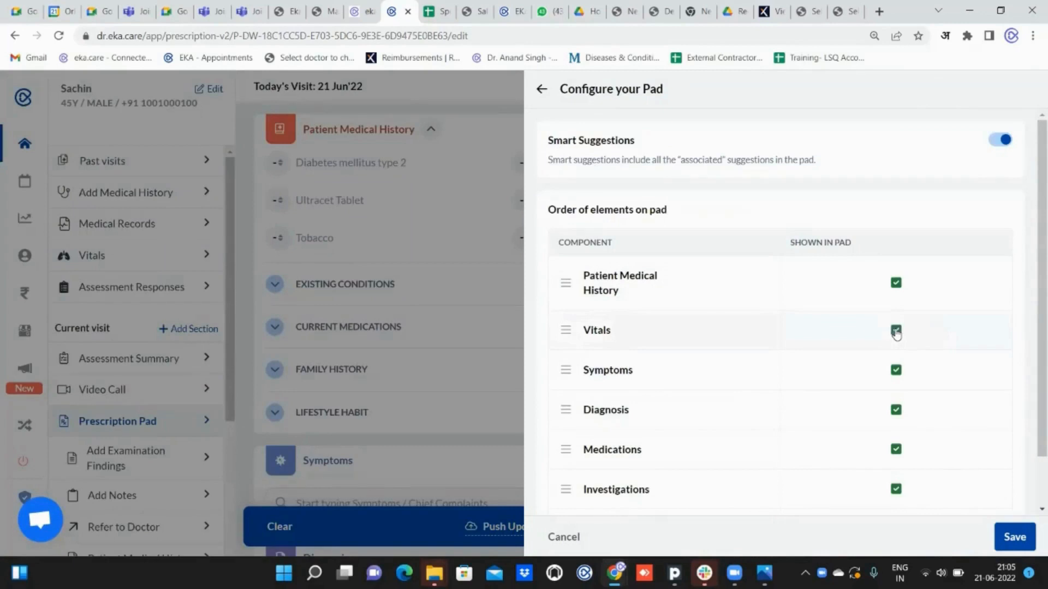
{"action": "left_click", "coordinate": [896, 330]}
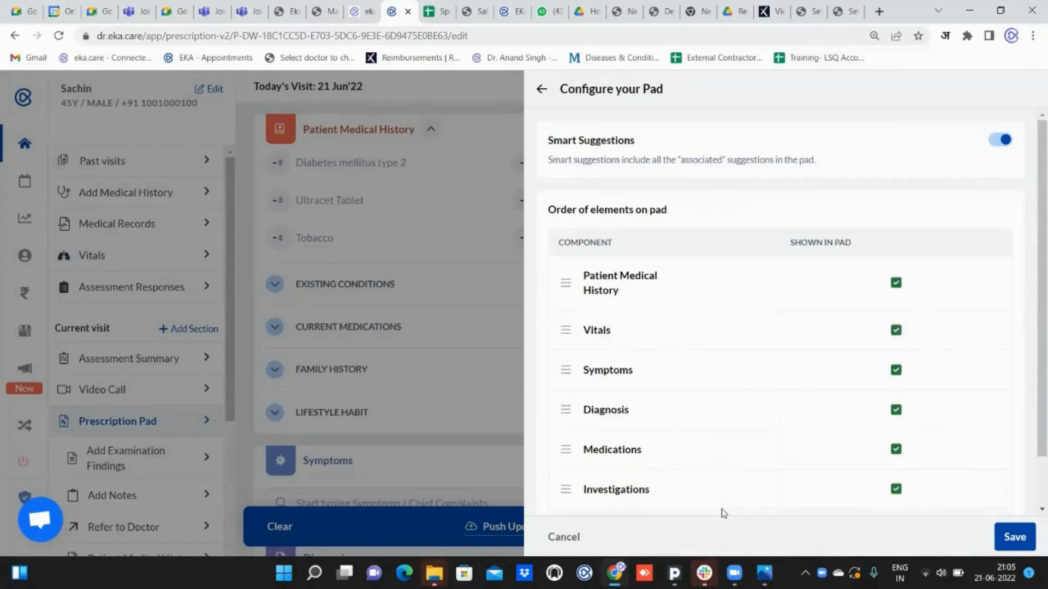
{"action": "mouse_move", "coordinate": [626, 373]}
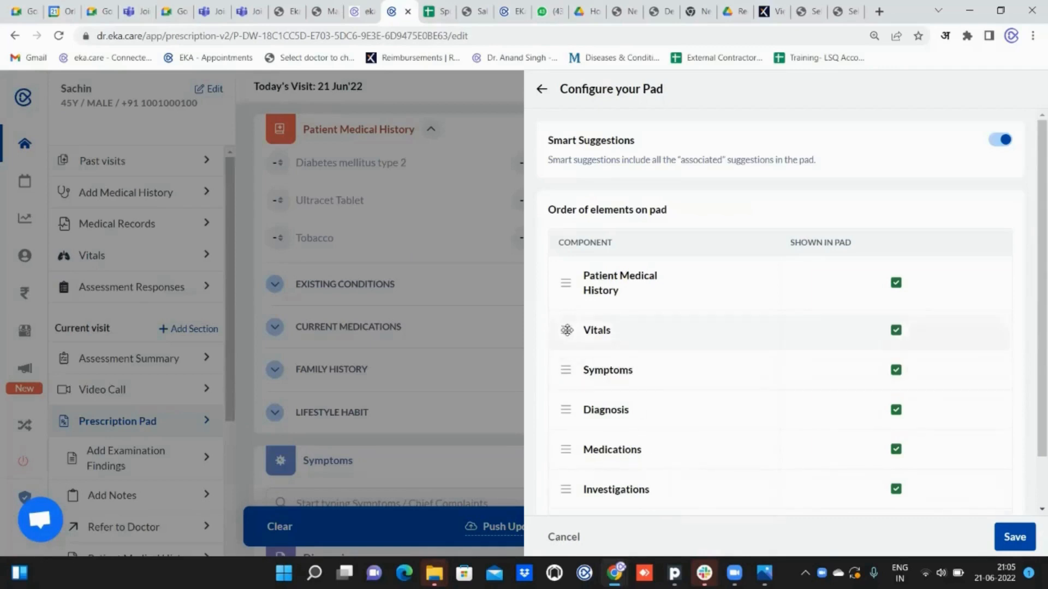
{"action": "left_click_drag", "start_coordinate": [566, 330], "coordinate": [566, 274]}
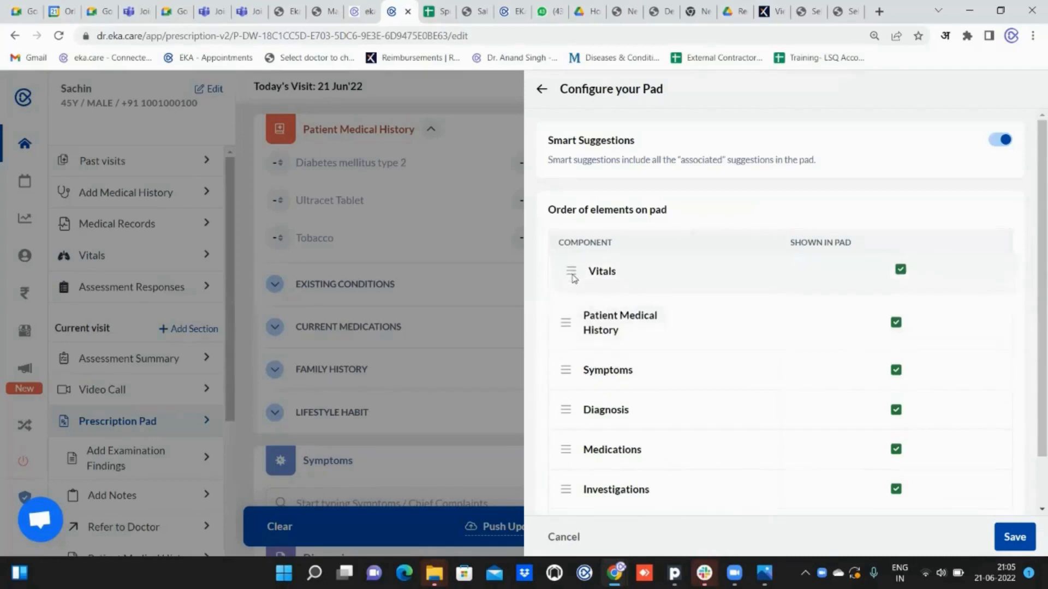
{"action": "left_click_drag", "start_coordinate": [565, 274], "coordinate": [565, 323]}
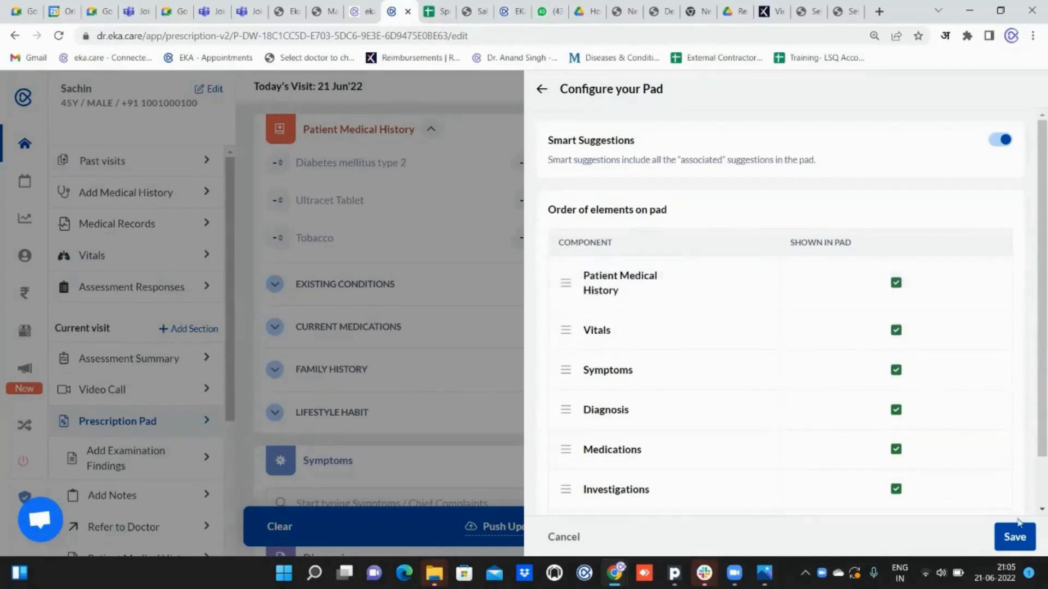
{"action": "left_click", "coordinate": [1014, 537]}
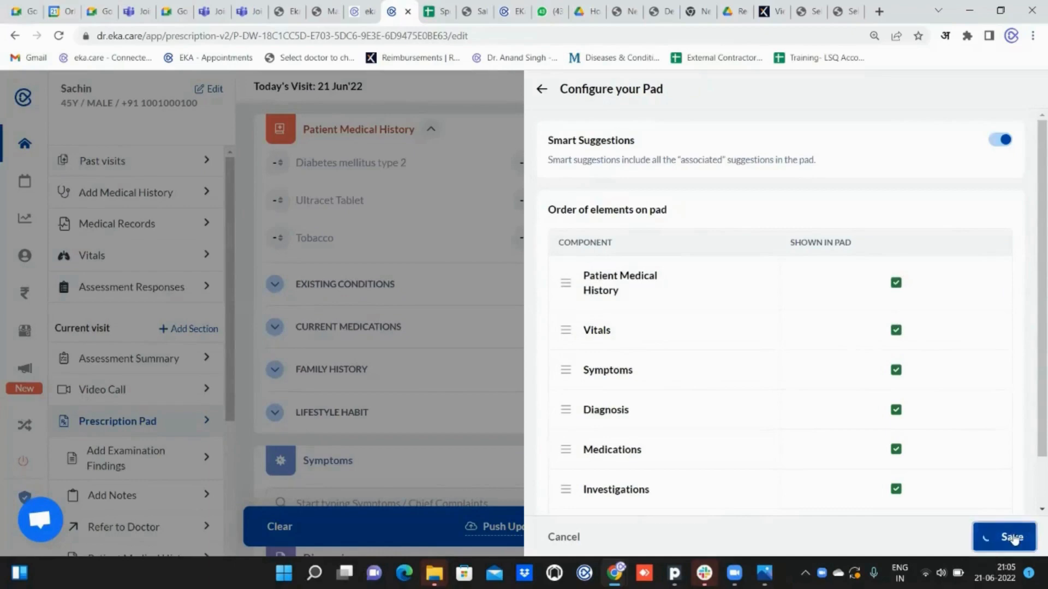
- Finish saving the pad layout and scroll down to the new Vitals section
{"action": "left_click", "coordinate": [1010, 537]}
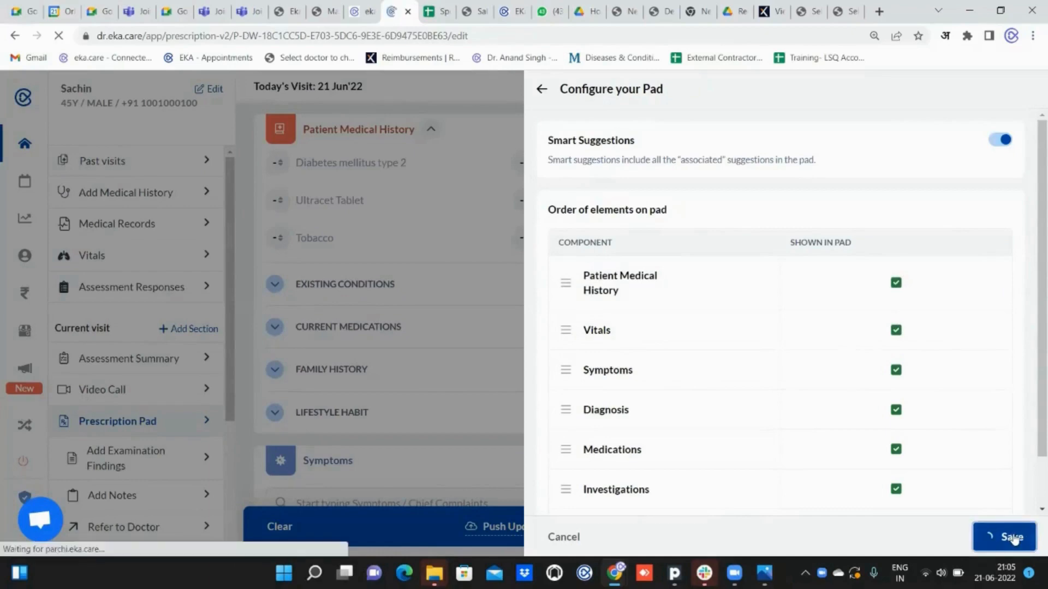
{"action": "left_click", "coordinate": [1010, 536]}
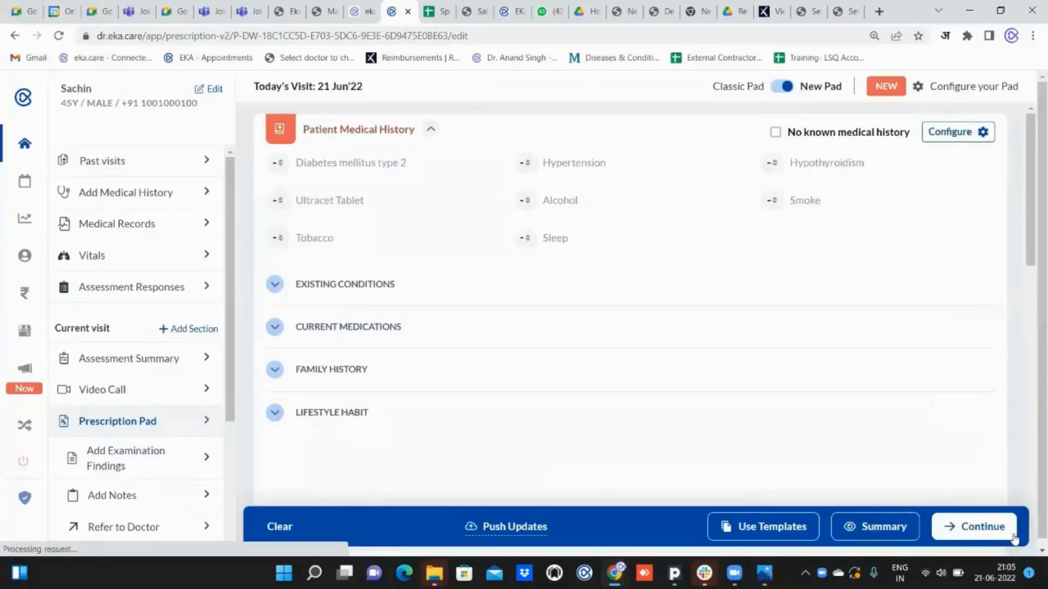
{"action": "scroll", "scroll_direction": "down", "scroll_amount": 3}
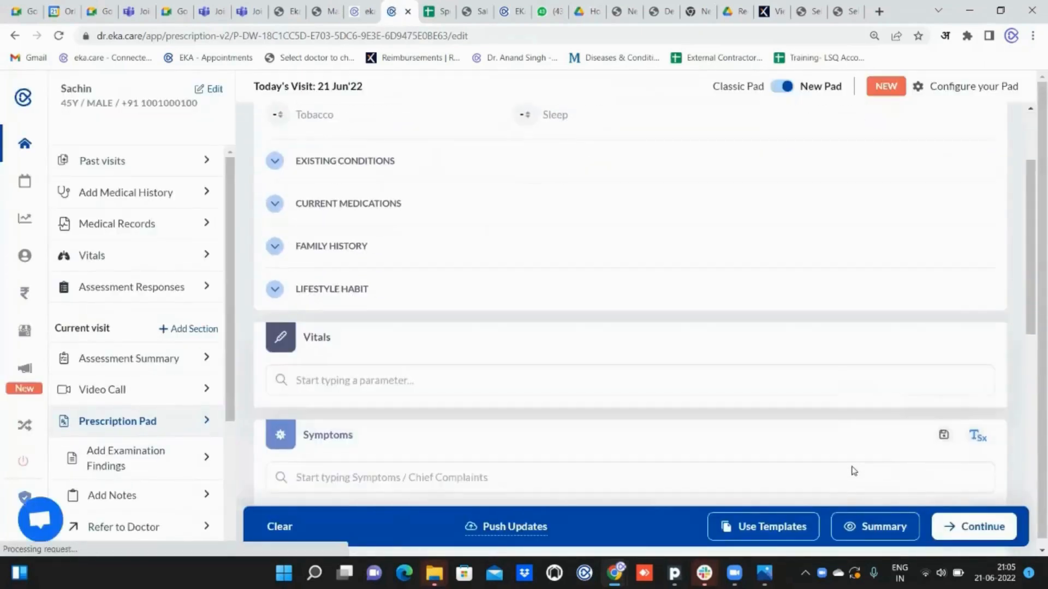
{"action": "scroll", "scroll_direction": "down", "scroll_amount": 3}
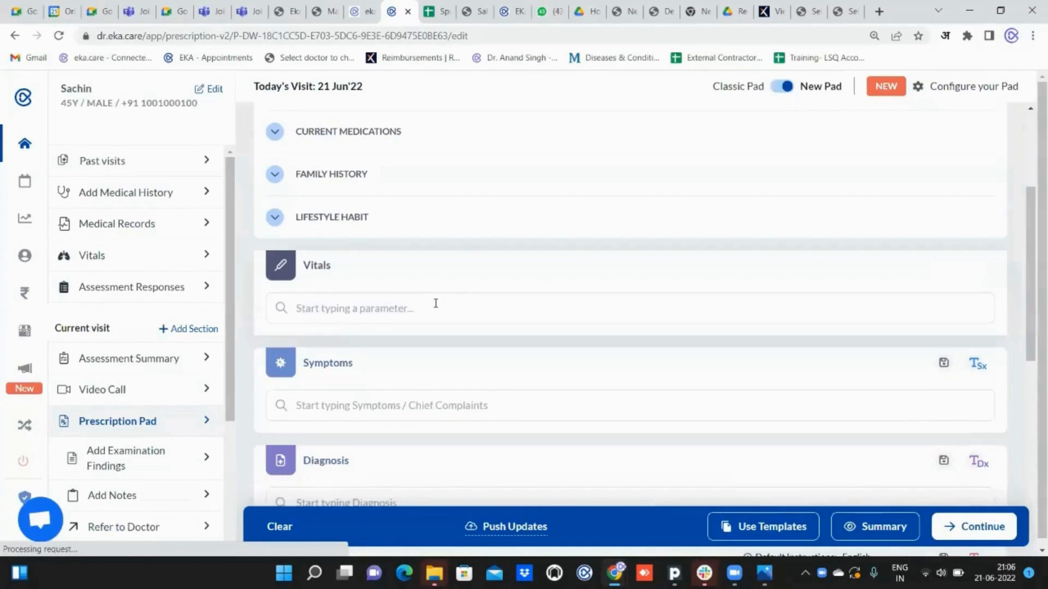
- Add Blood pressure to the vitals with a reading of 120/80
{"action": "left_click", "coordinate": [435, 307]}
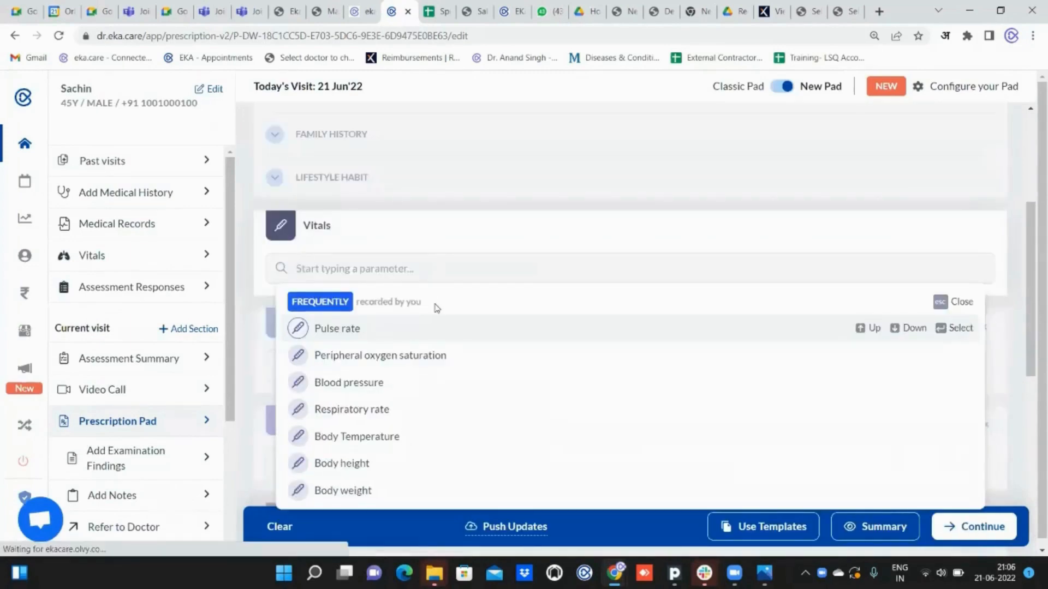
{"action": "mouse_move", "coordinate": [343, 329]}
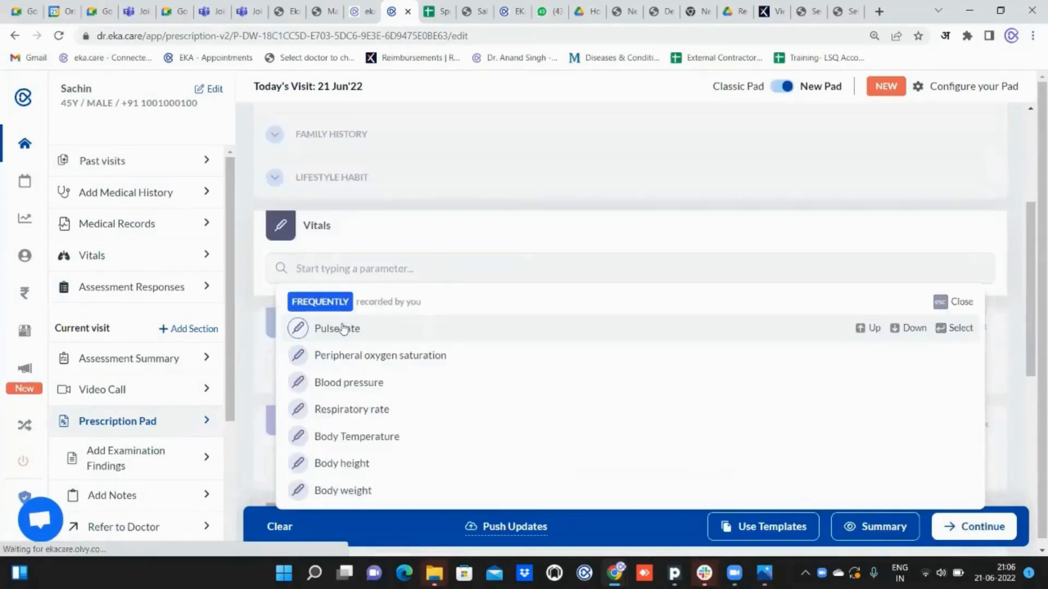
{"action": "mouse_move", "coordinate": [348, 382]}
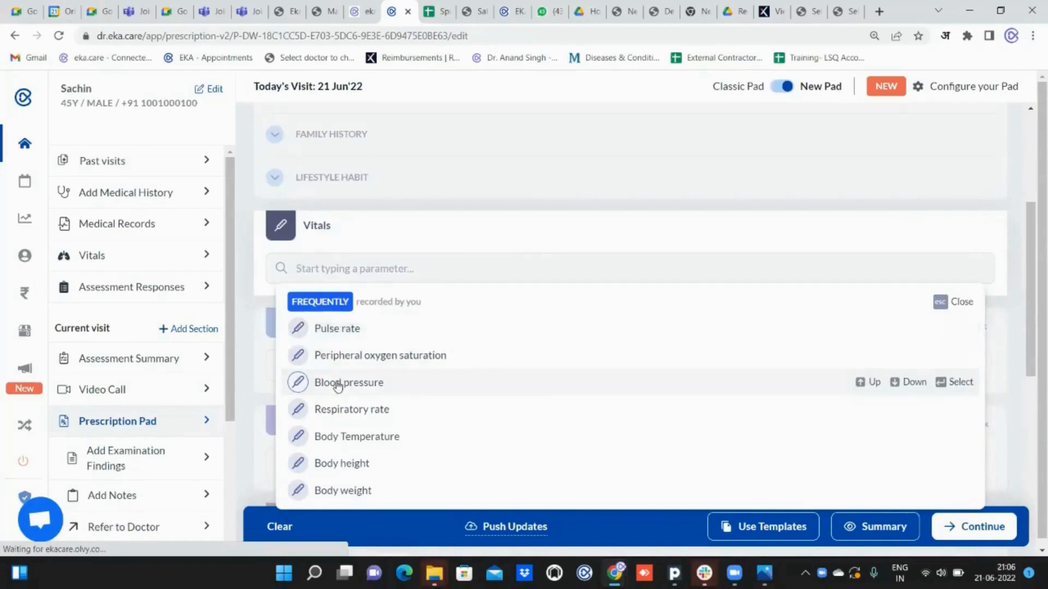
{"action": "left_click", "coordinate": [348, 382]}
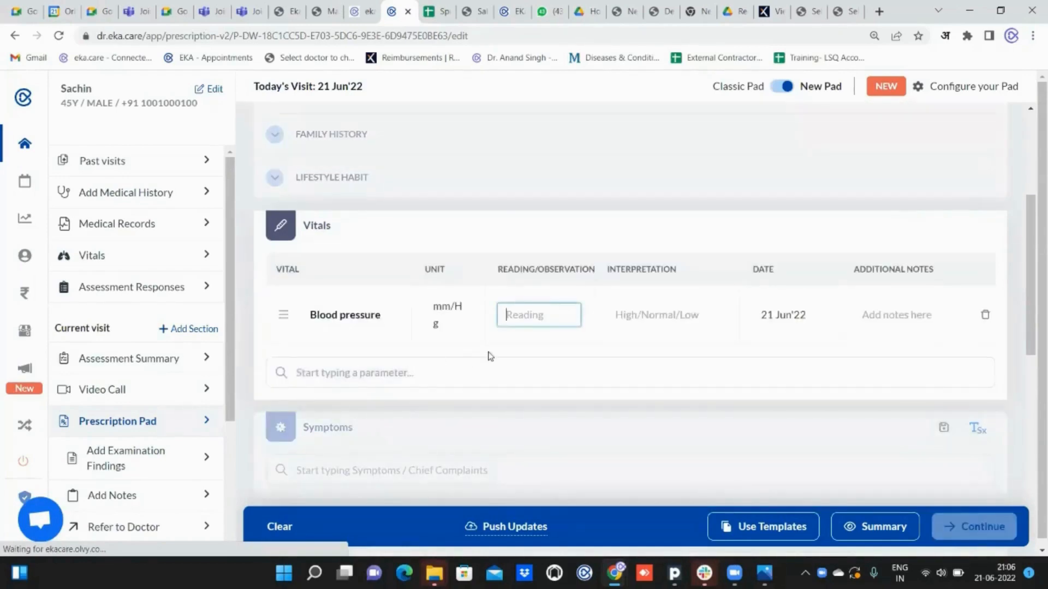
{"action": "type", "text": "120"}
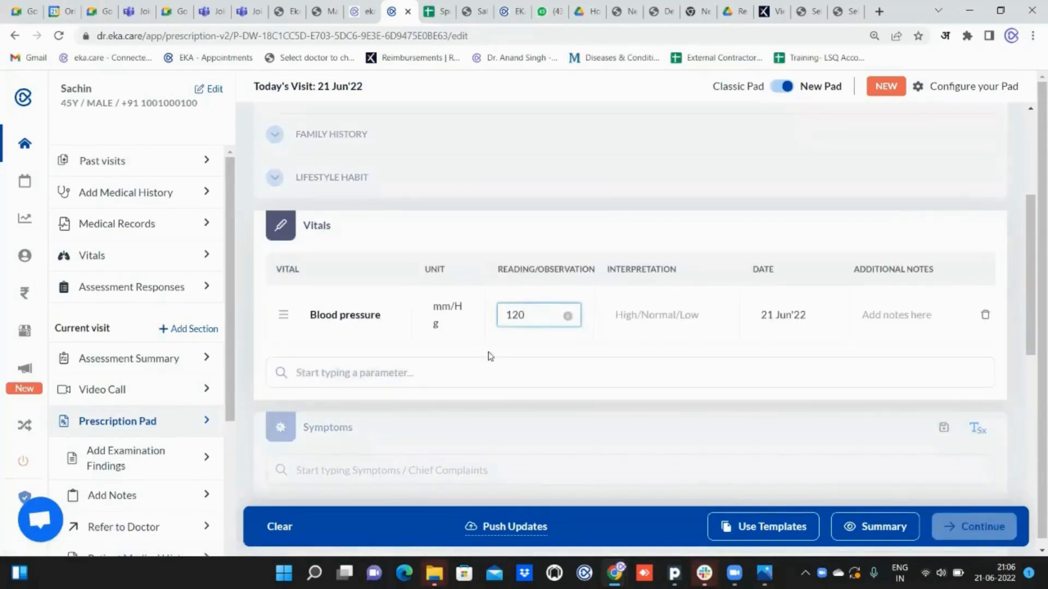
{"action": "type", "text": "/"}
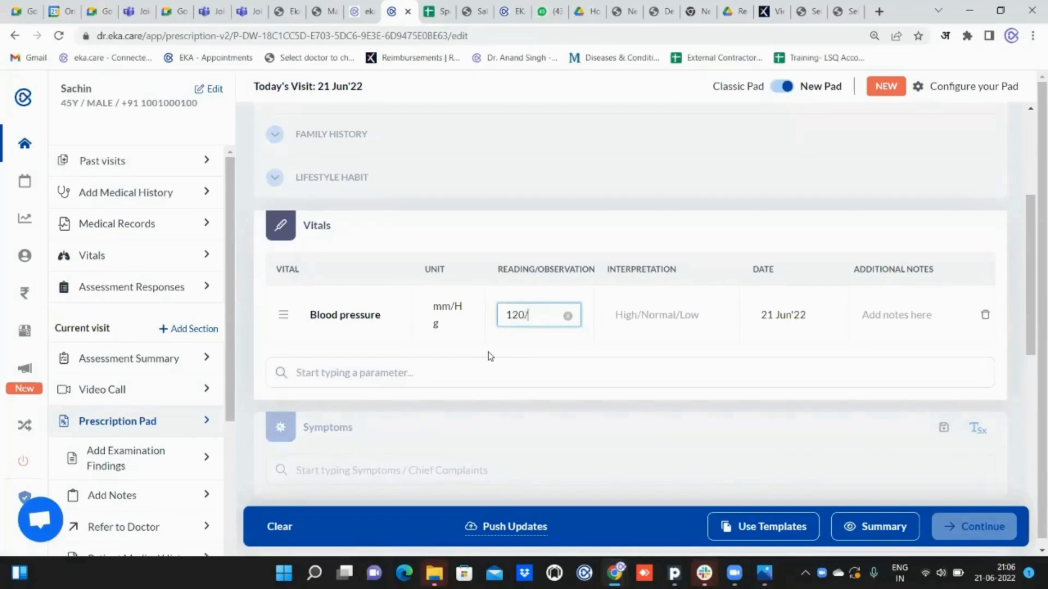
{"action": "type", "text": "80"}
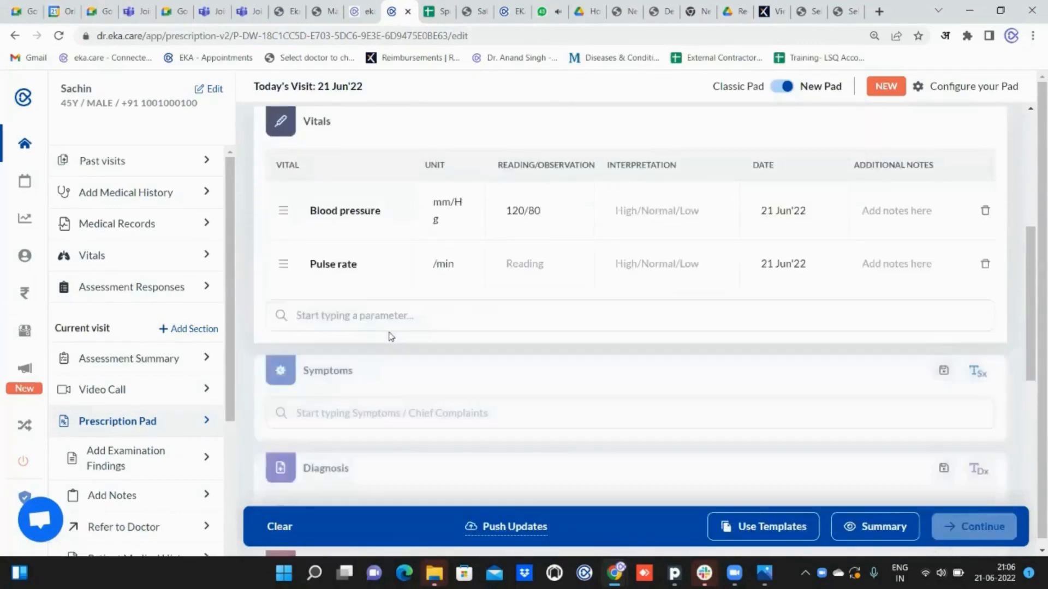
- Record pulse rate 84/min and interpret both blood pressure and pulse rate as Normal
{"action": "left_click", "coordinate": [538, 264]}
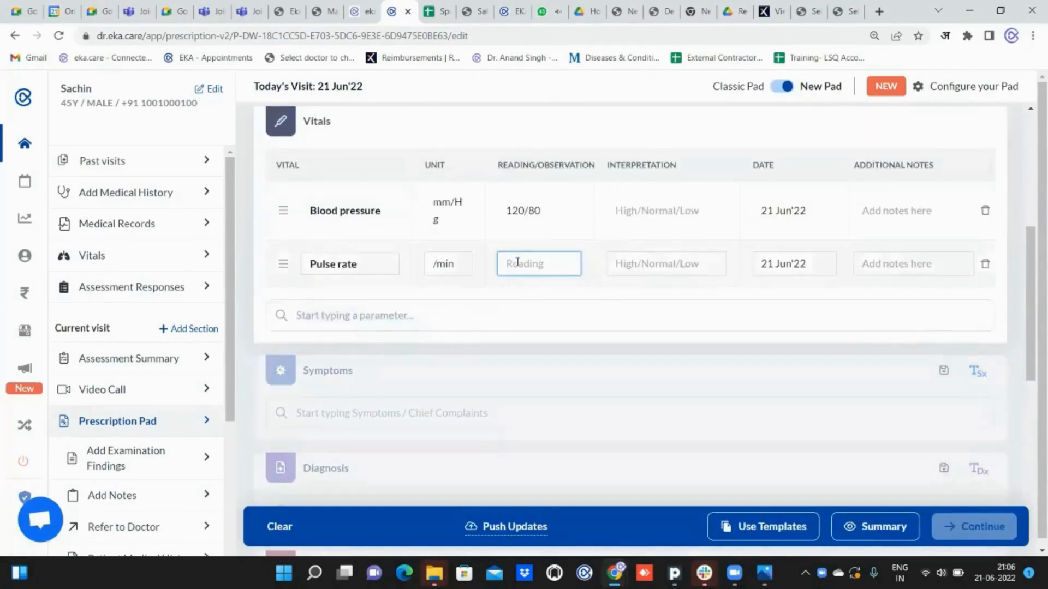
{"action": "type", "text": "84"}
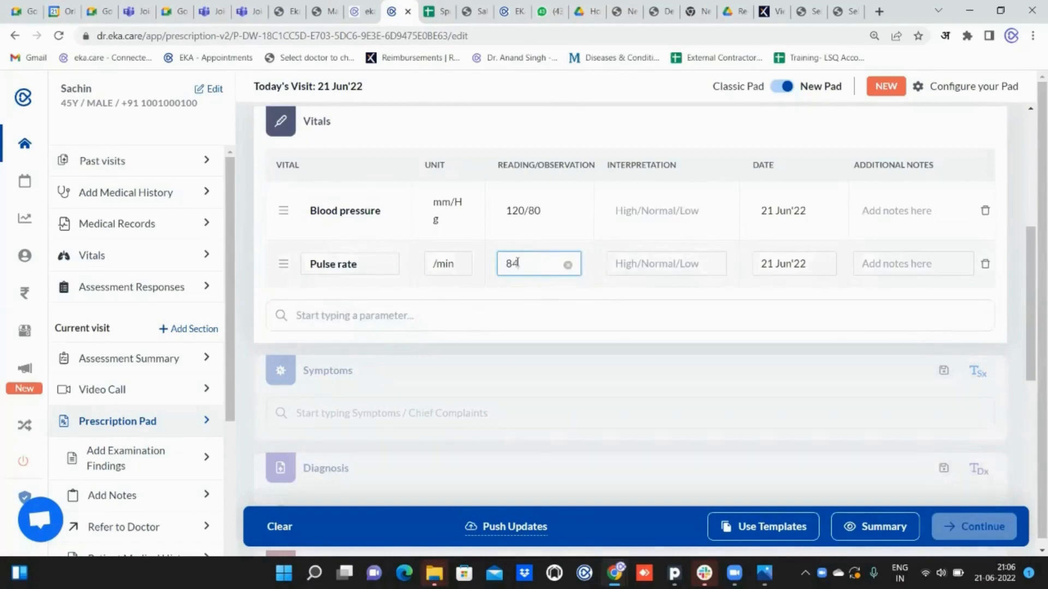
{"action": "mouse_move", "coordinate": [745, 244]}
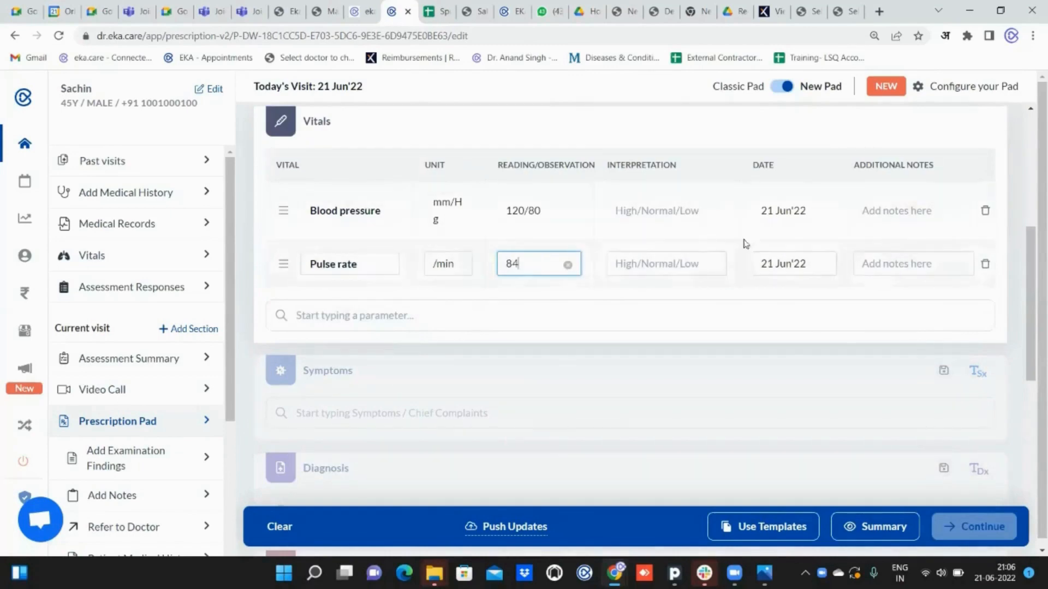
{"action": "left_click", "coordinate": [665, 263]}
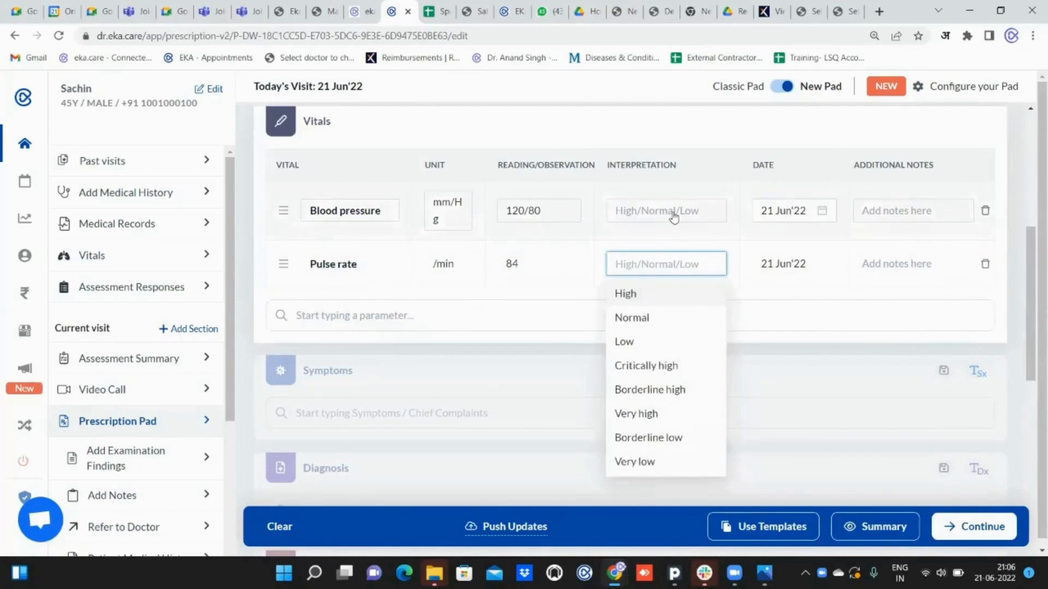
{"action": "left_click", "coordinate": [666, 211]}
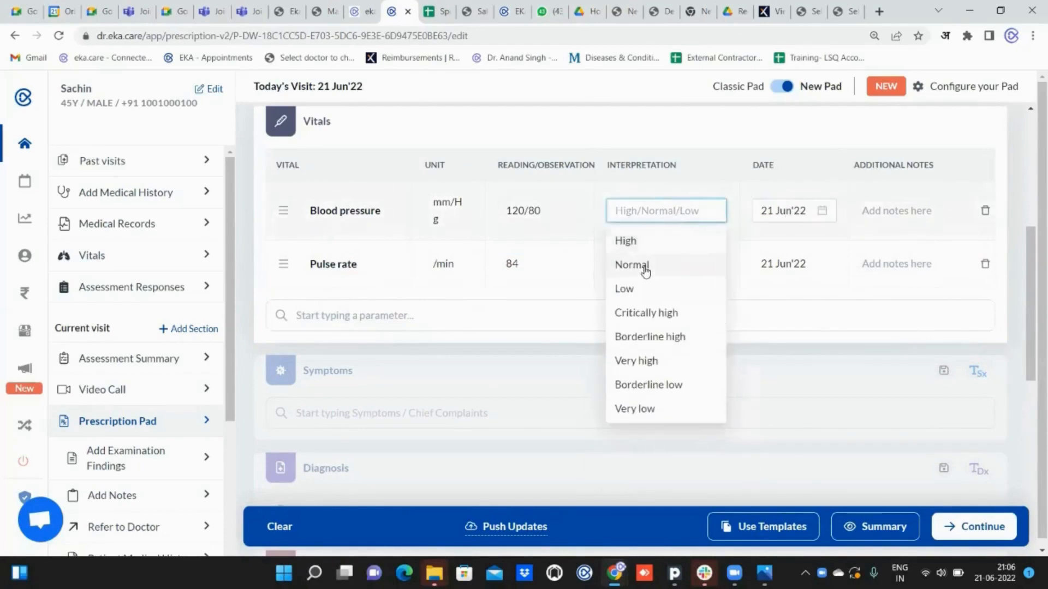
{"action": "left_click", "coordinate": [631, 265]}
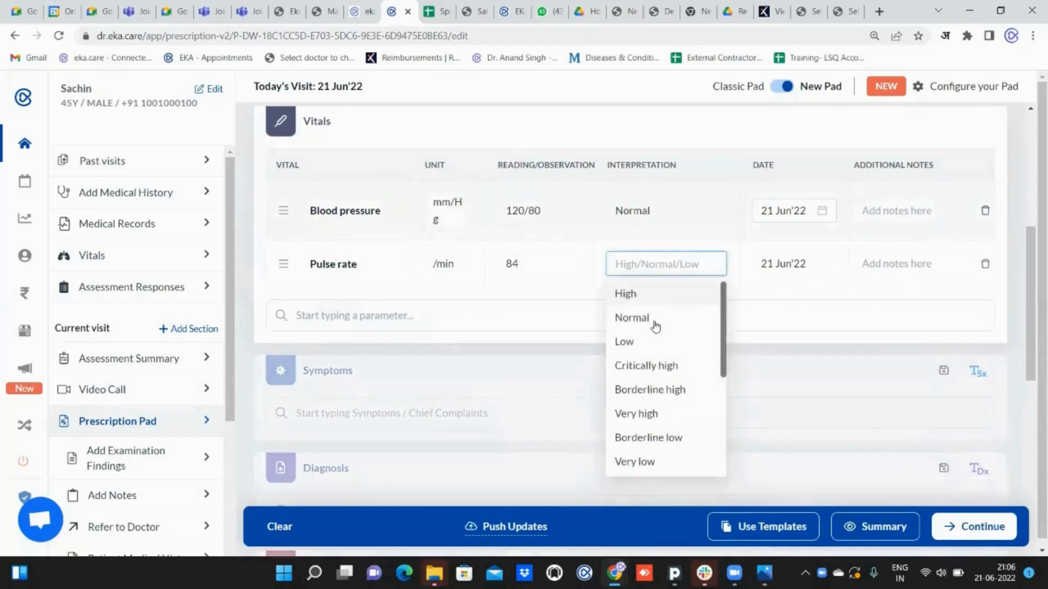
{"action": "left_click", "coordinate": [631, 317]}
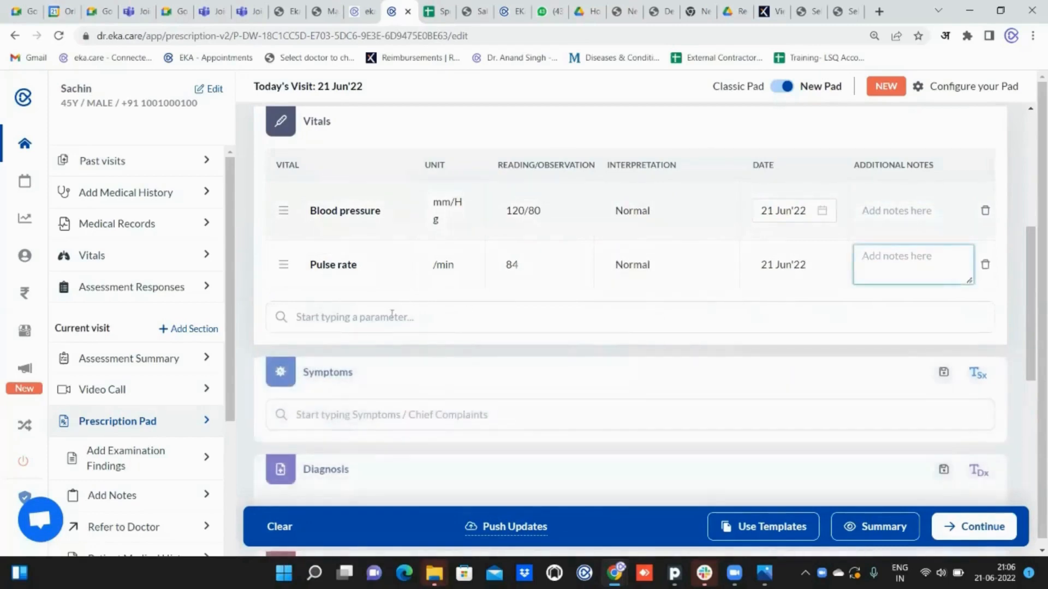
{"action": "left_click", "coordinate": [355, 316]}
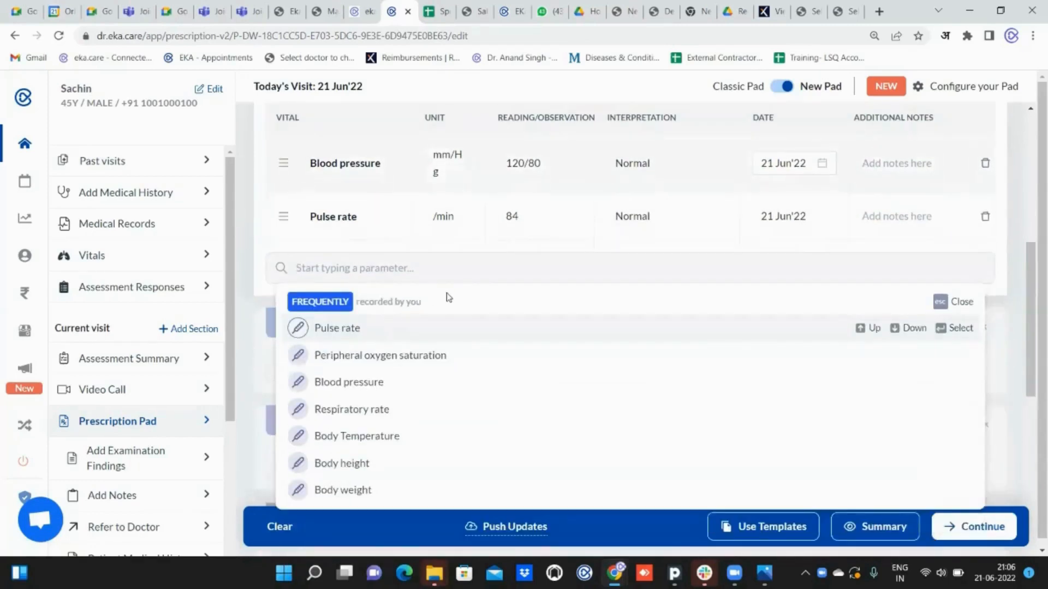
- Add FBS with a 200 mg/dl reading interpreted as Normal
{"action": "type", "text": "fbs"}
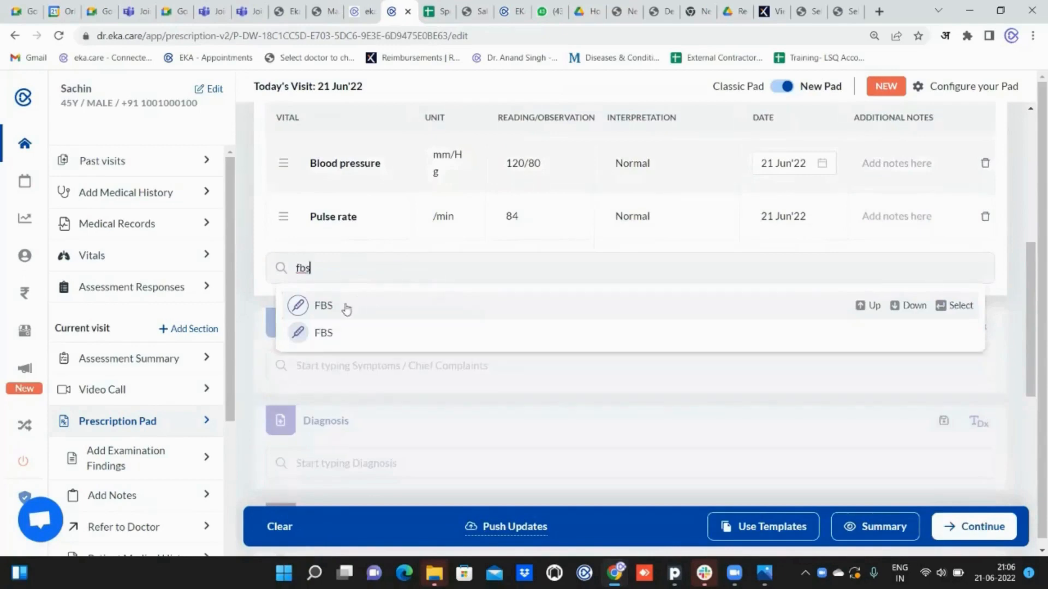
{"action": "left_click", "coordinate": [324, 306]}
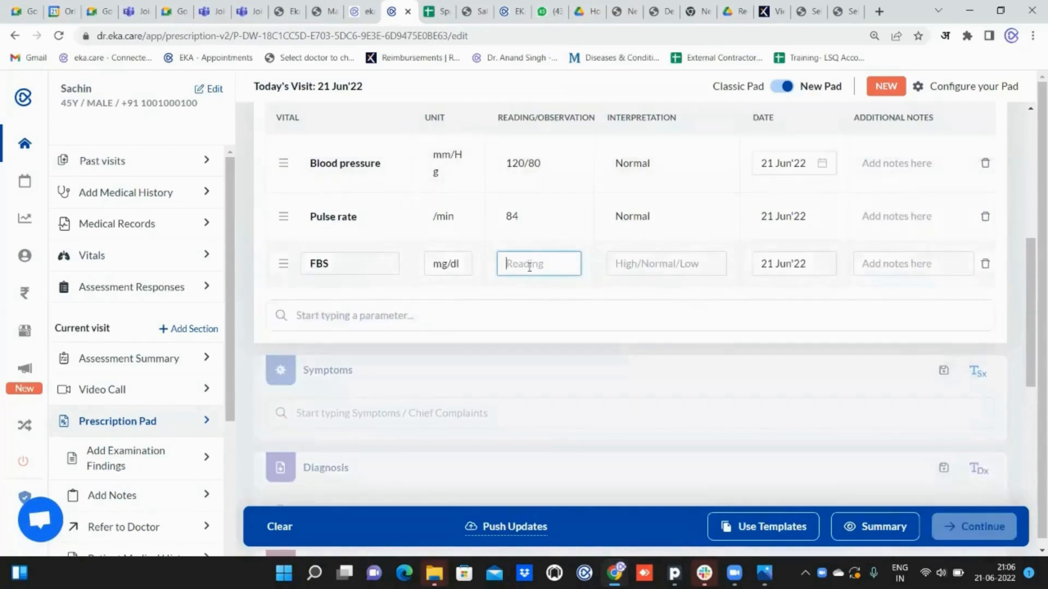
{"action": "type", "text": "20"}
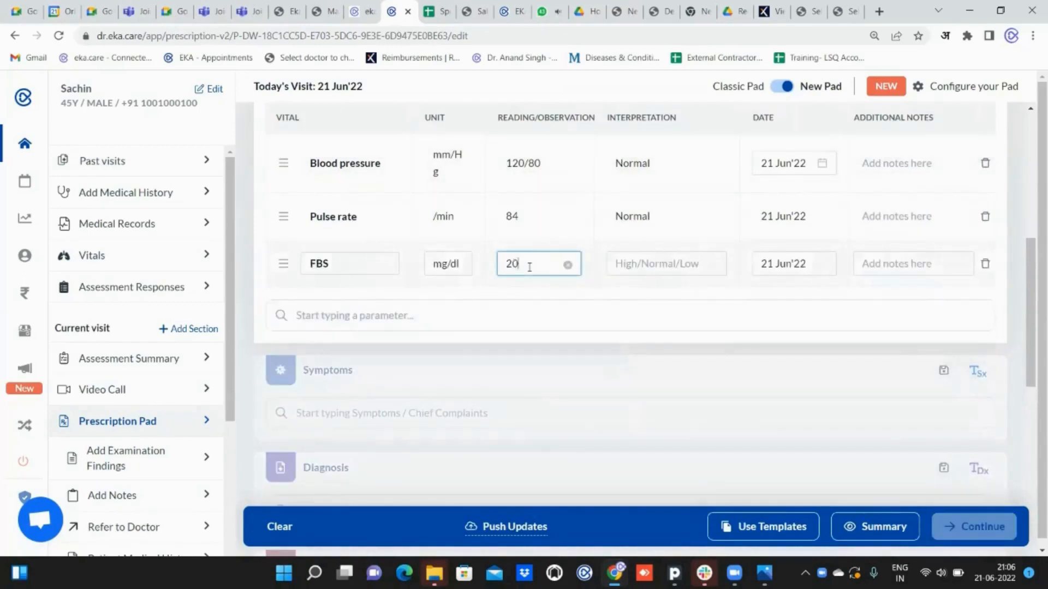
{"action": "left_click", "coordinate": [665, 262]}
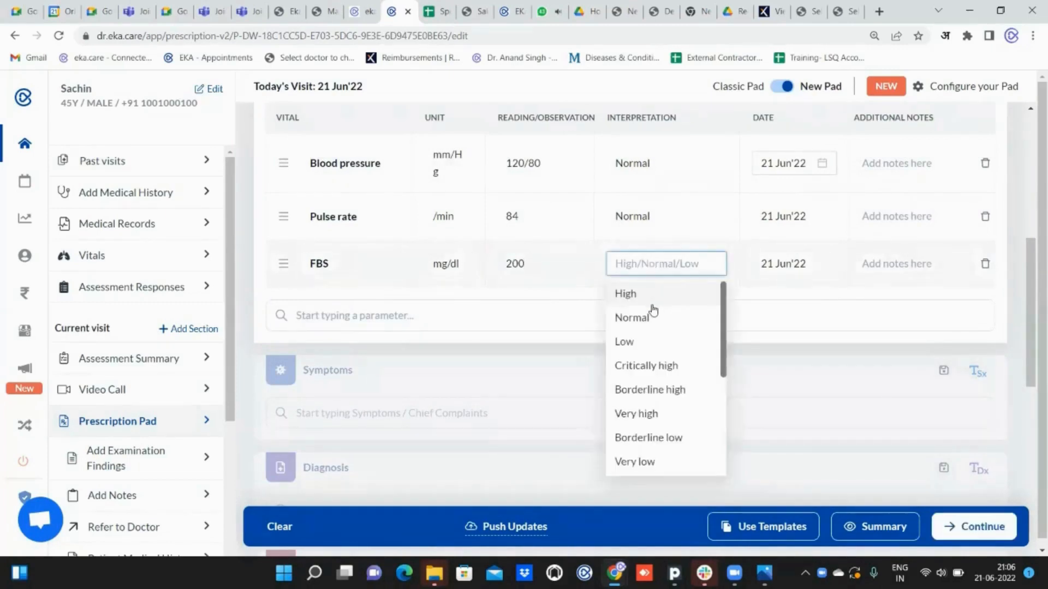
{"action": "left_click", "coordinate": [631, 318]}
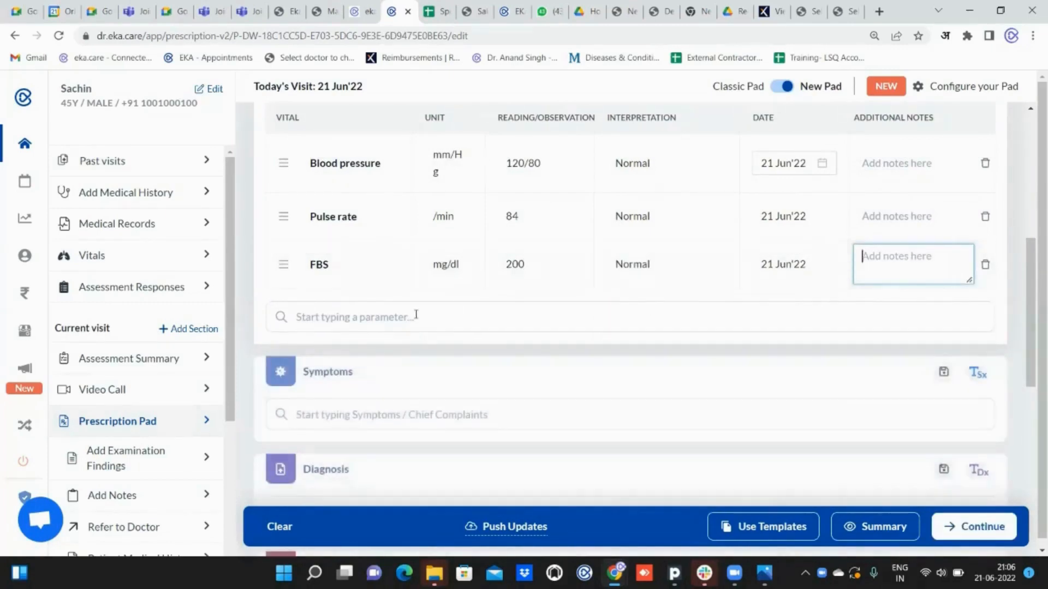
- Add HbA1c at 7.2%, interpreted High, dated 16 Jun'22
{"action": "type", "text": "hba"}
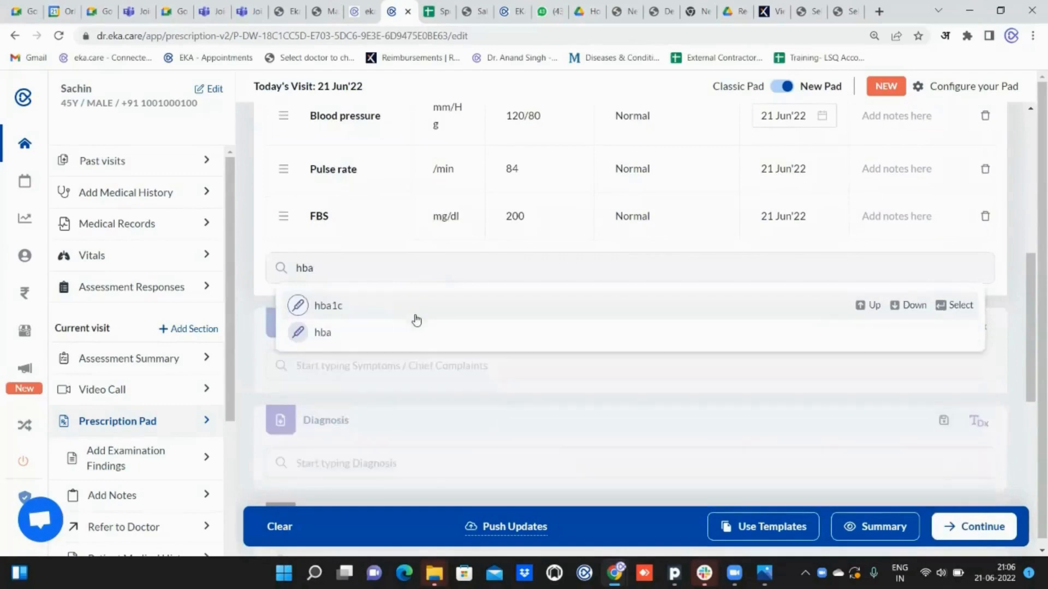
{"action": "left_click", "coordinate": [327, 306]}
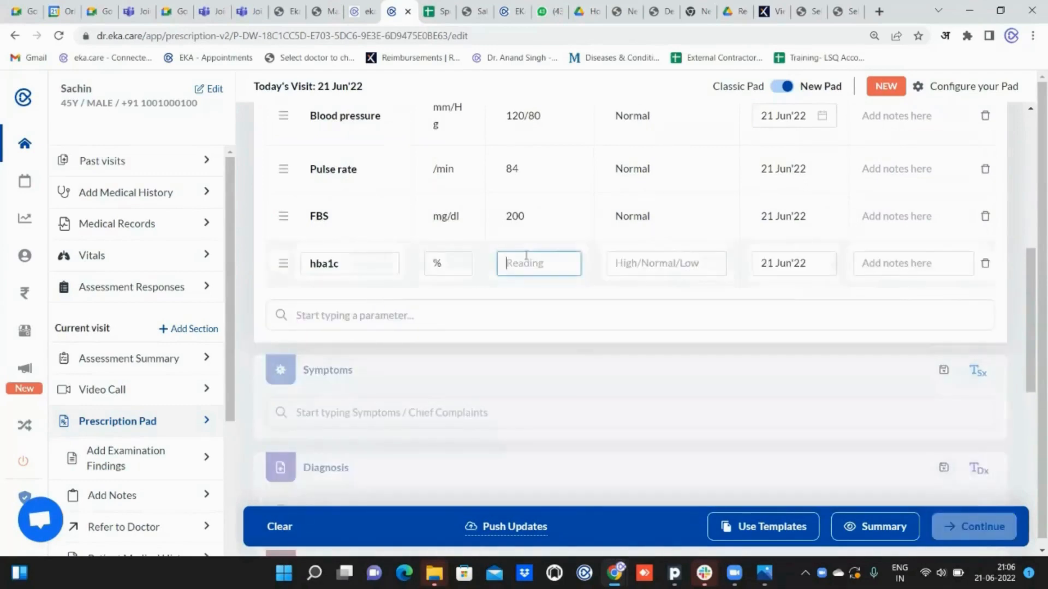
{"action": "type", "text": "7.2"}
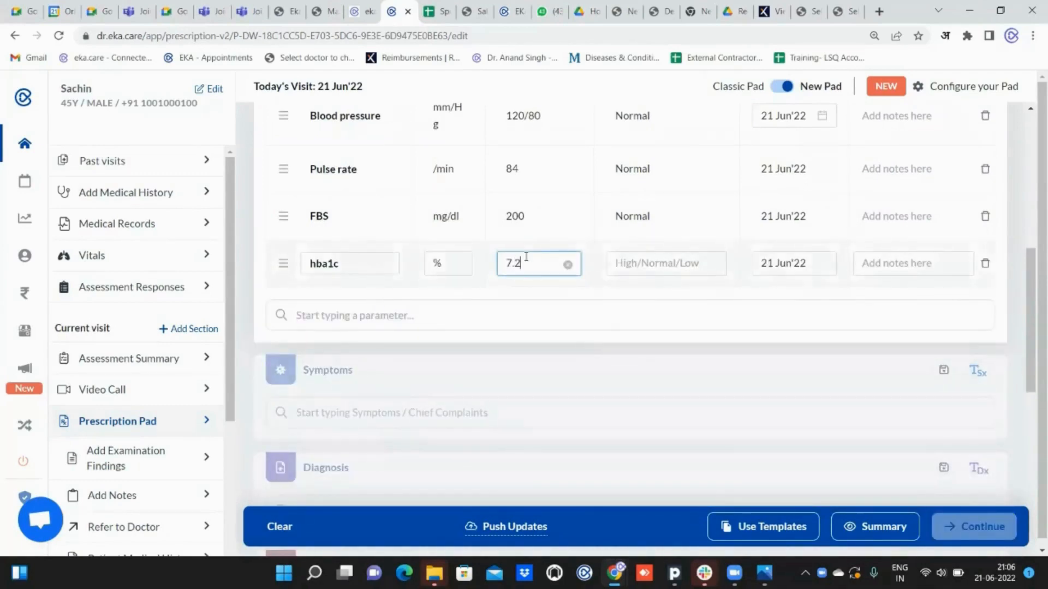
{"action": "left_click", "coordinate": [664, 263]}
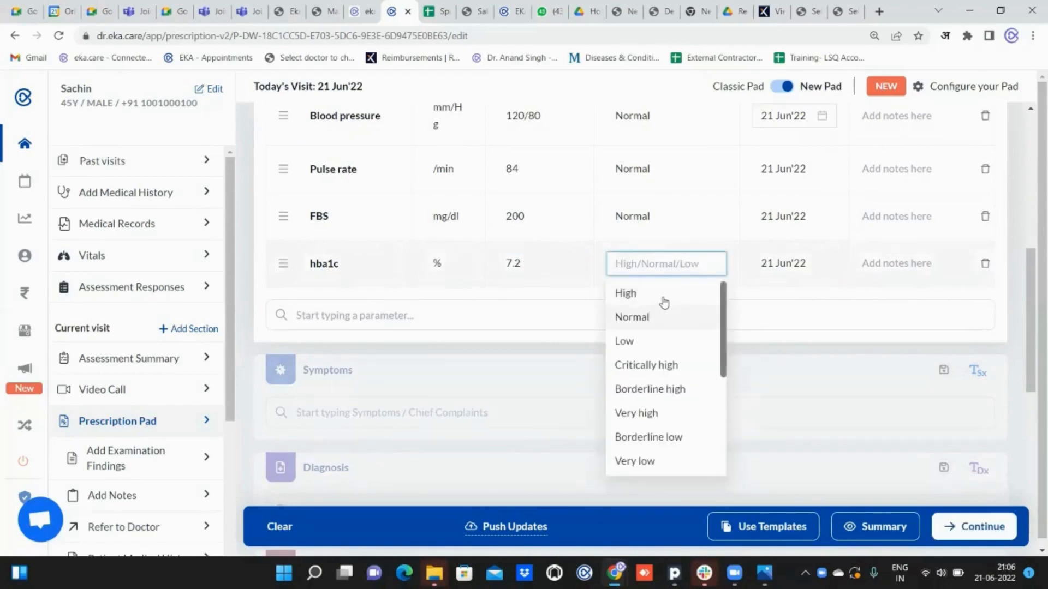
{"action": "left_click", "coordinate": [625, 292]}
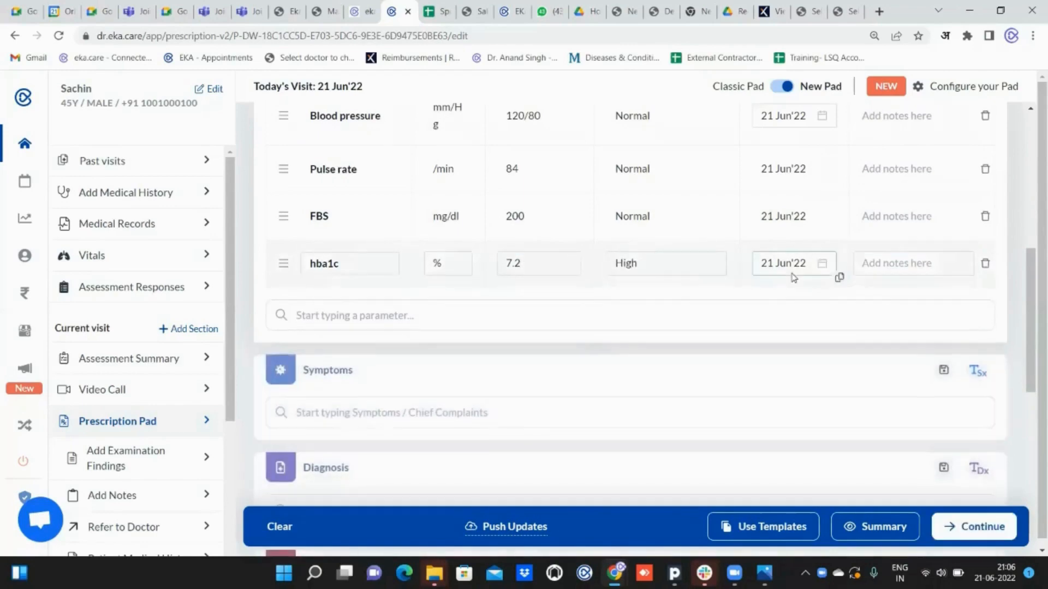
{"action": "left_click", "coordinate": [793, 263]}
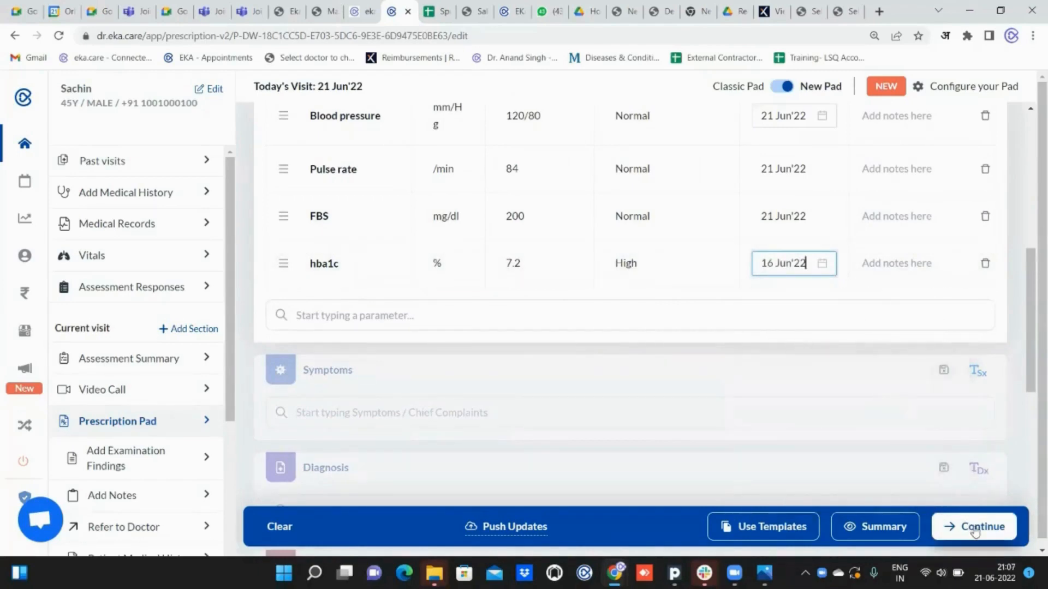
- Continue past vitals, update the prescription preview, and highlight its VITALS line
{"action": "left_click", "coordinate": [468, 268]}
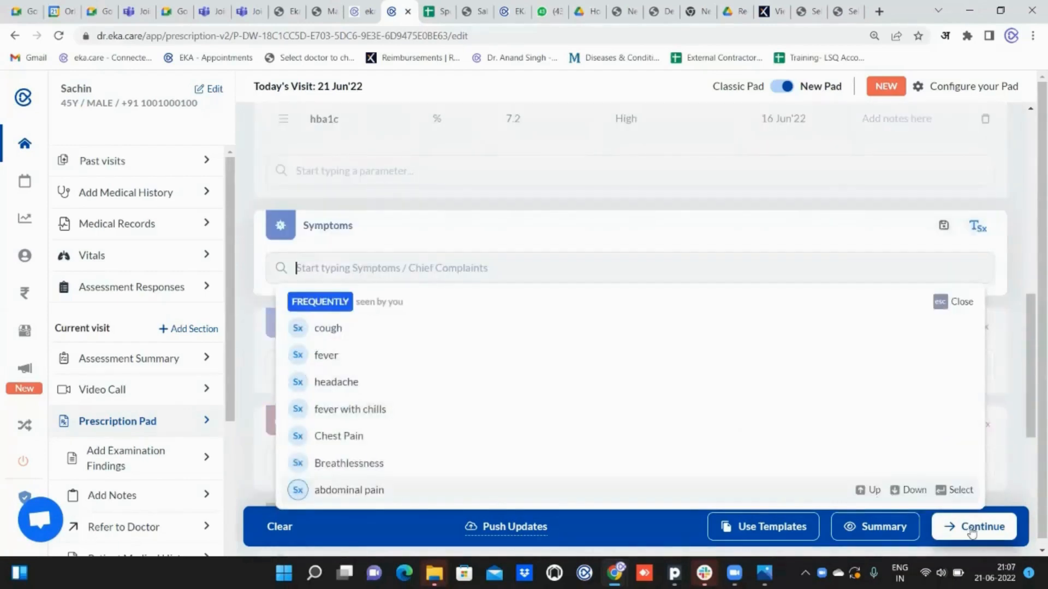
{"action": "left_click", "coordinate": [974, 526]}
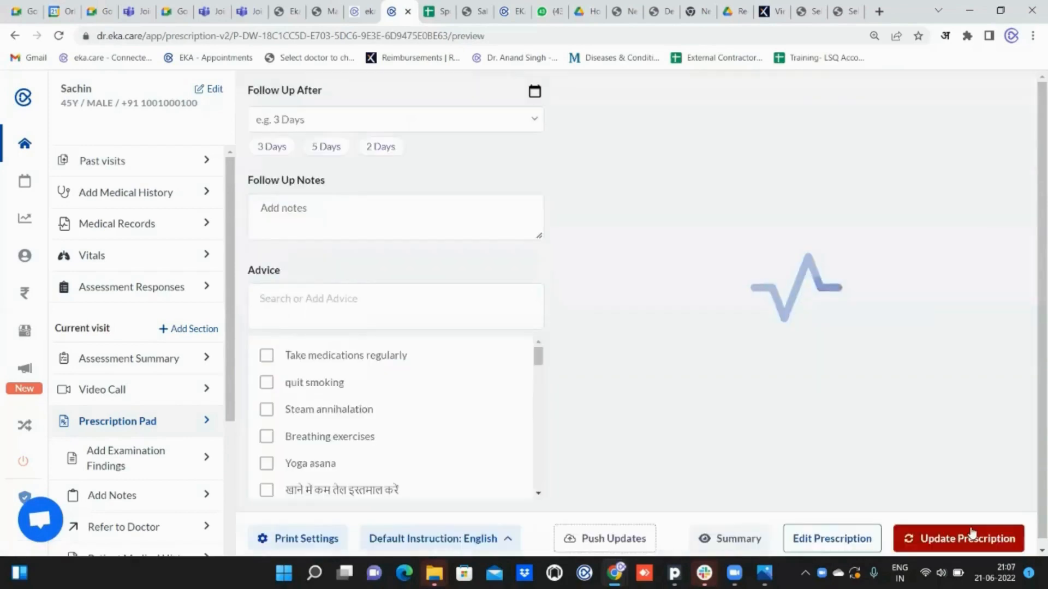
{"action": "left_click", "coordinate": [956, 538]}
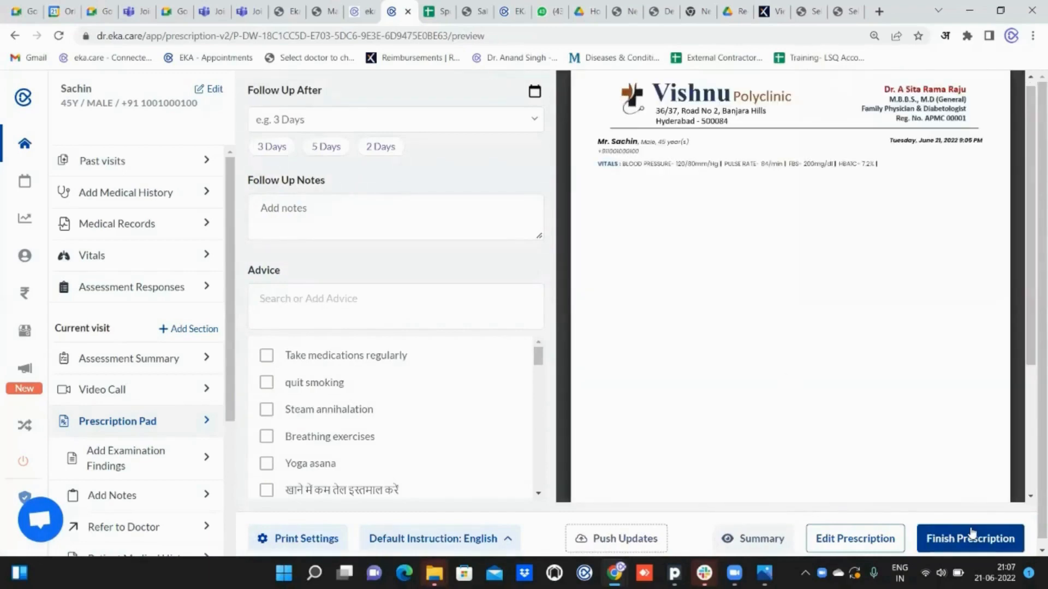
{"action": "mouse_move", "coordinate": [881, 170]}
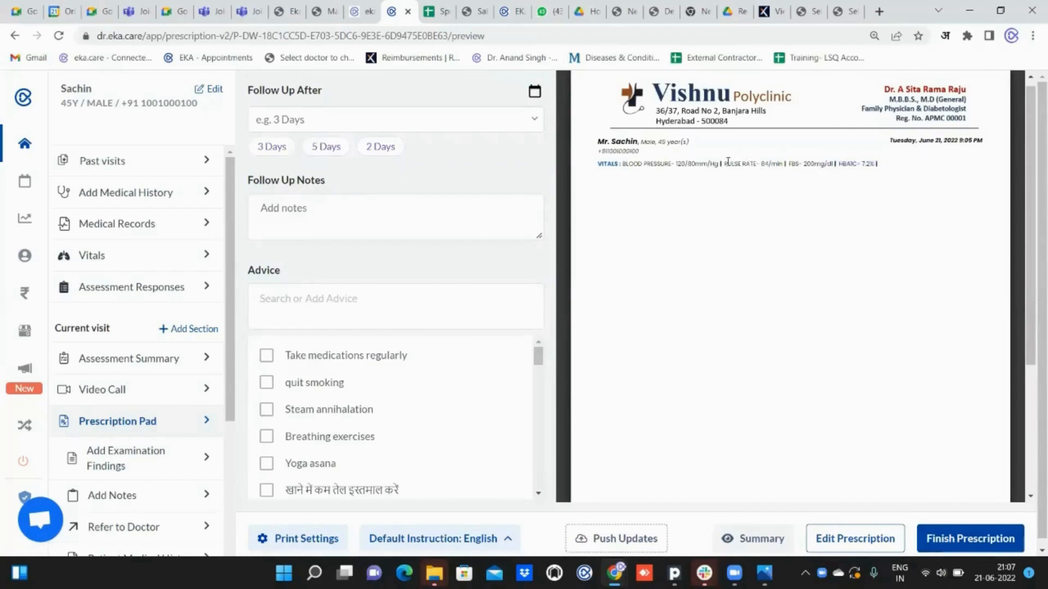
{"action": "left_click_drag", "start_coordinate": [616, 164], "coordinate": [879, 163]}
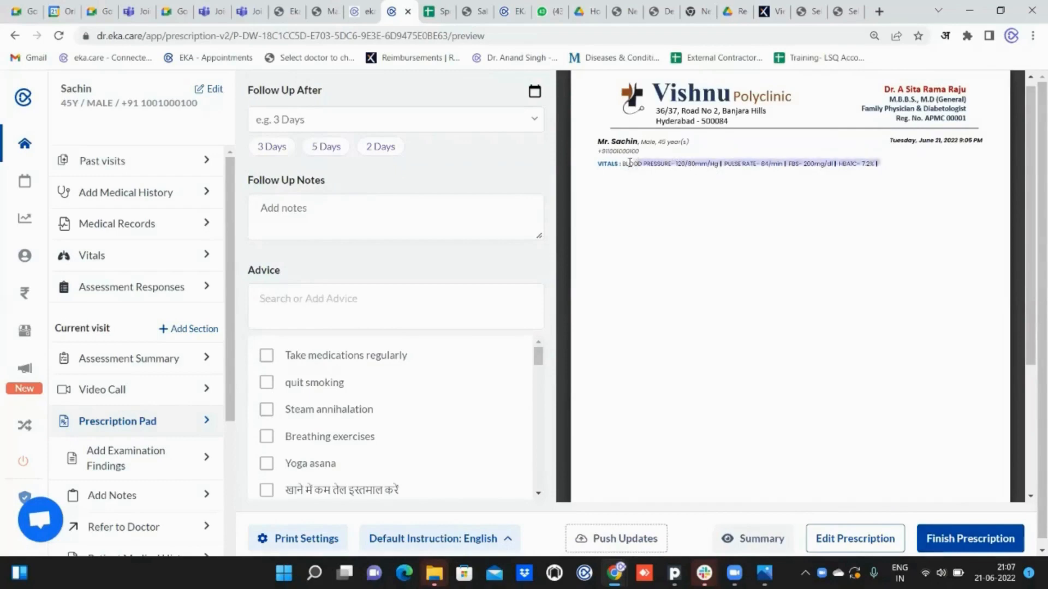